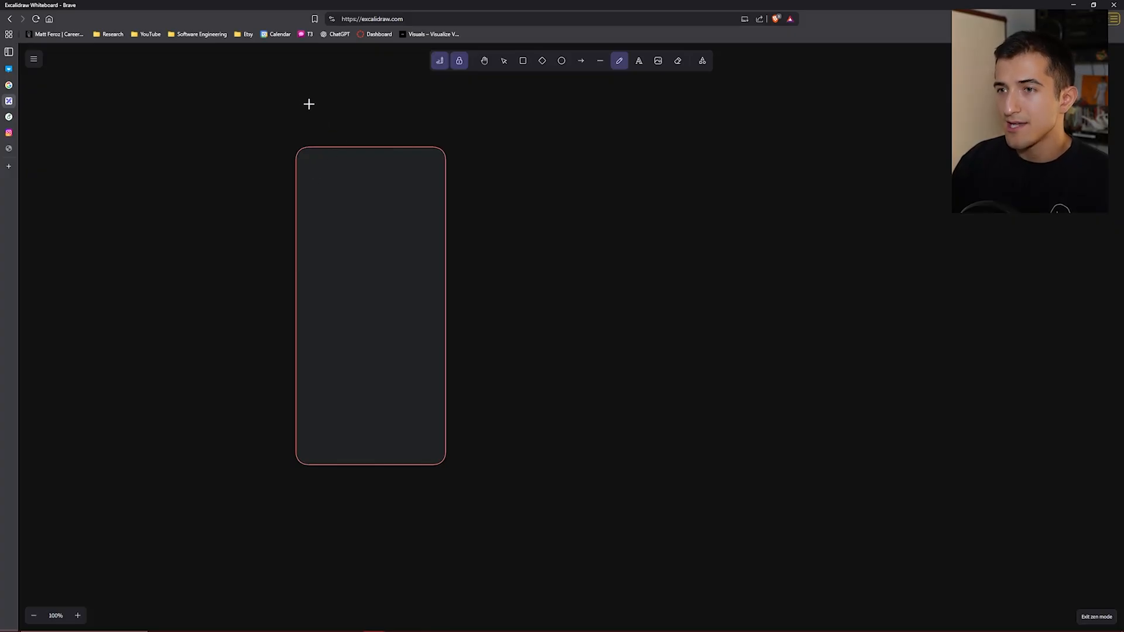
# Write the 'foot in door' heading and the list items experience, personality, achievements, competency
pyautogui.click(638, 60)
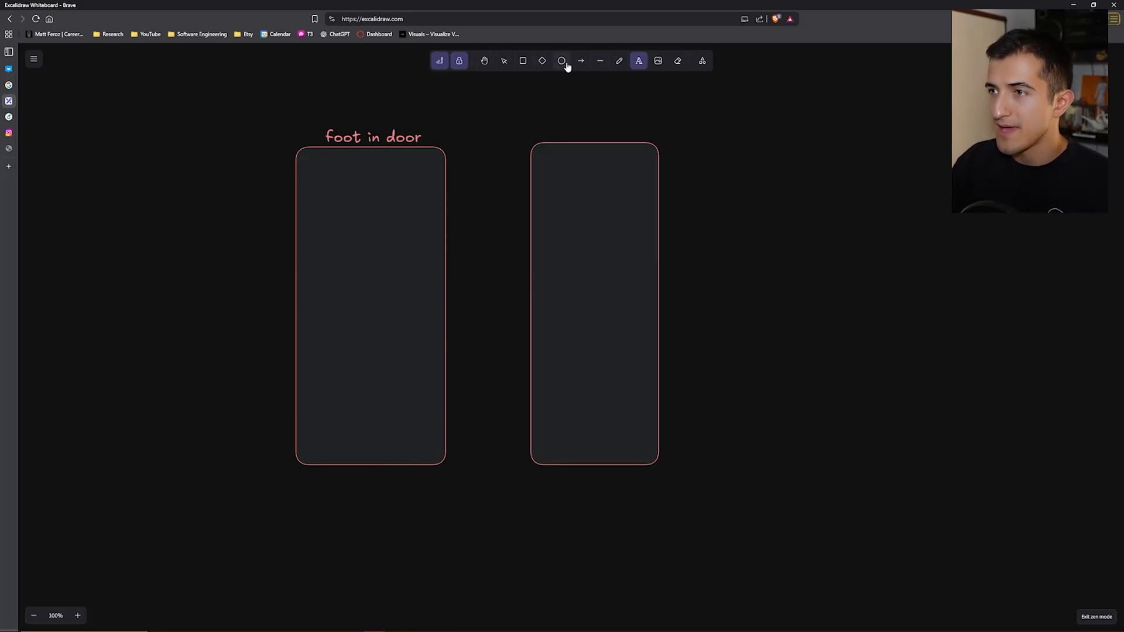
pyautogui.write('expereince')
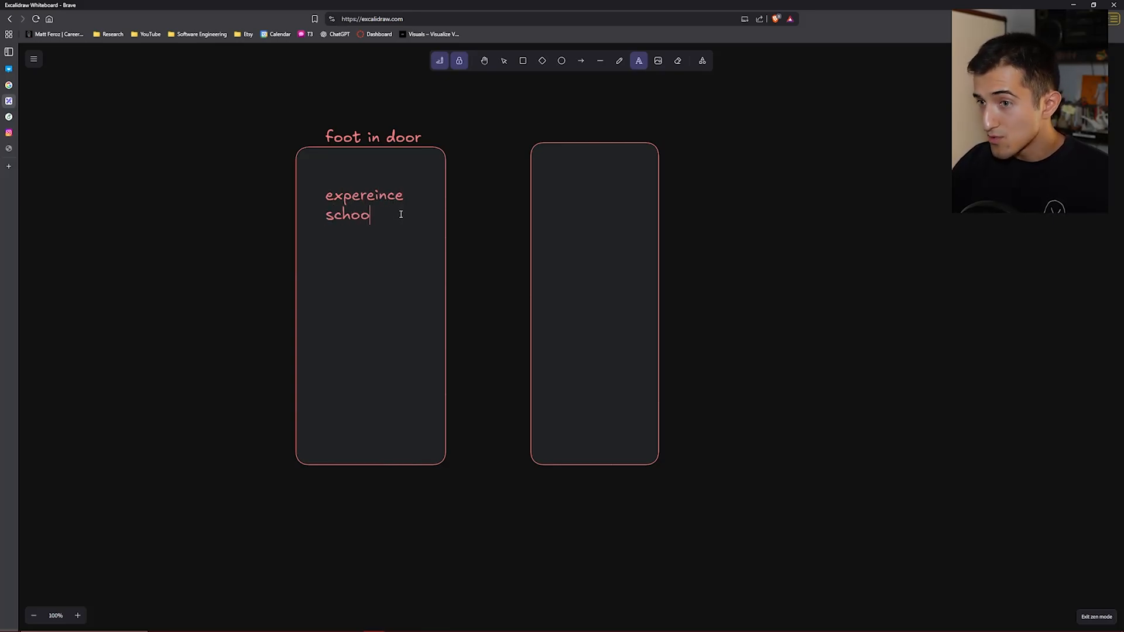
pyautogui.write('personality')
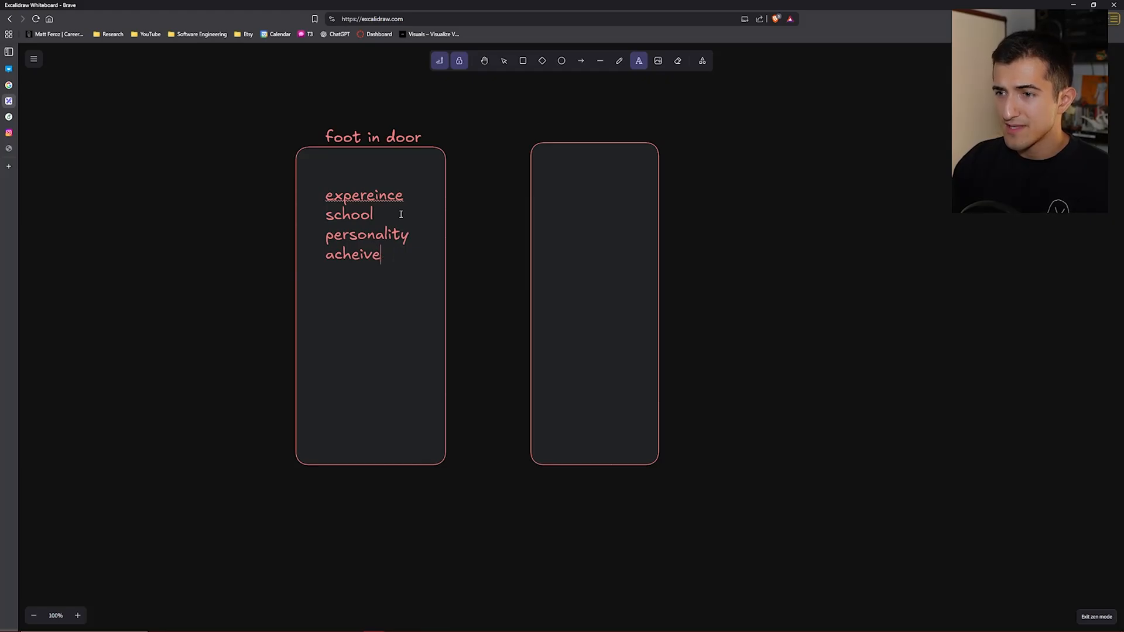
pyautogui.write('ments')
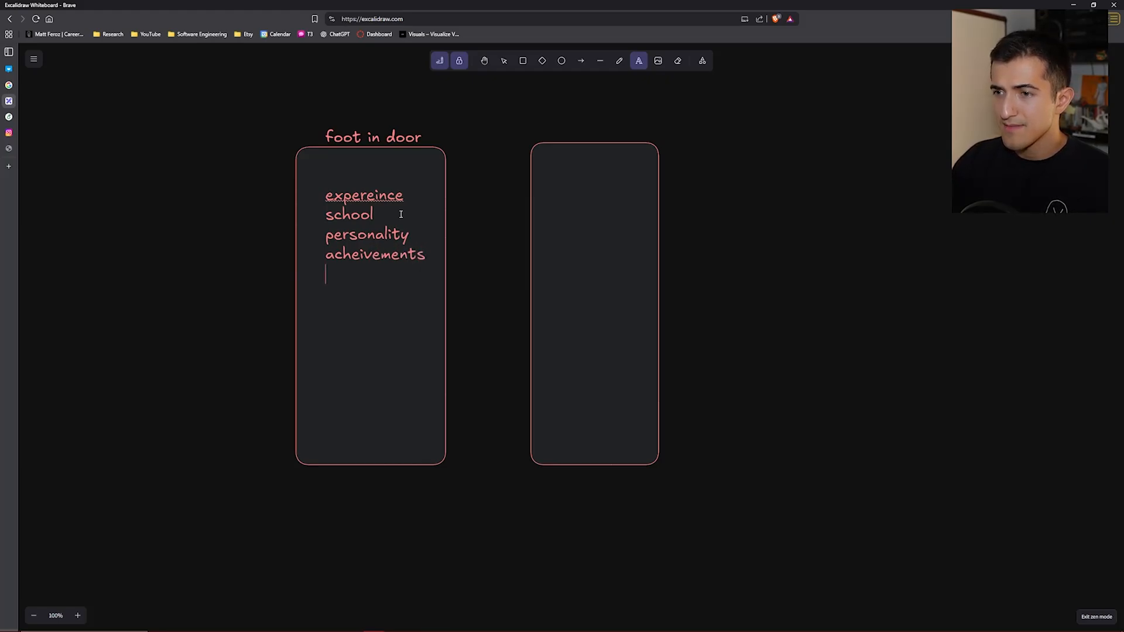
pyautogui.write('competency')
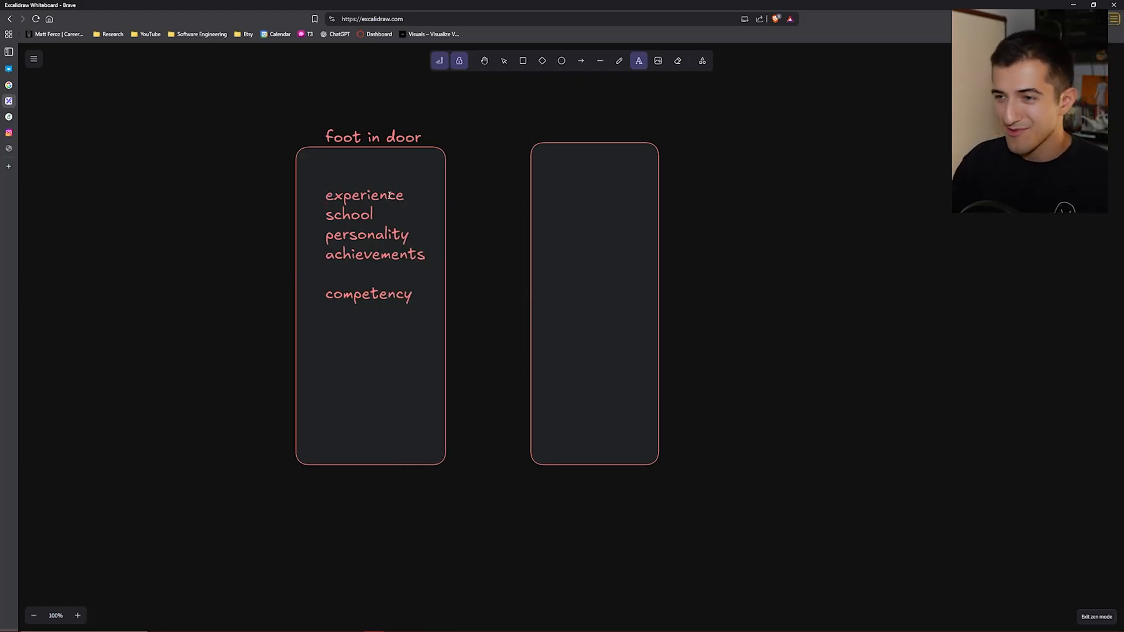
pyautogui.moveTo(467, 265)
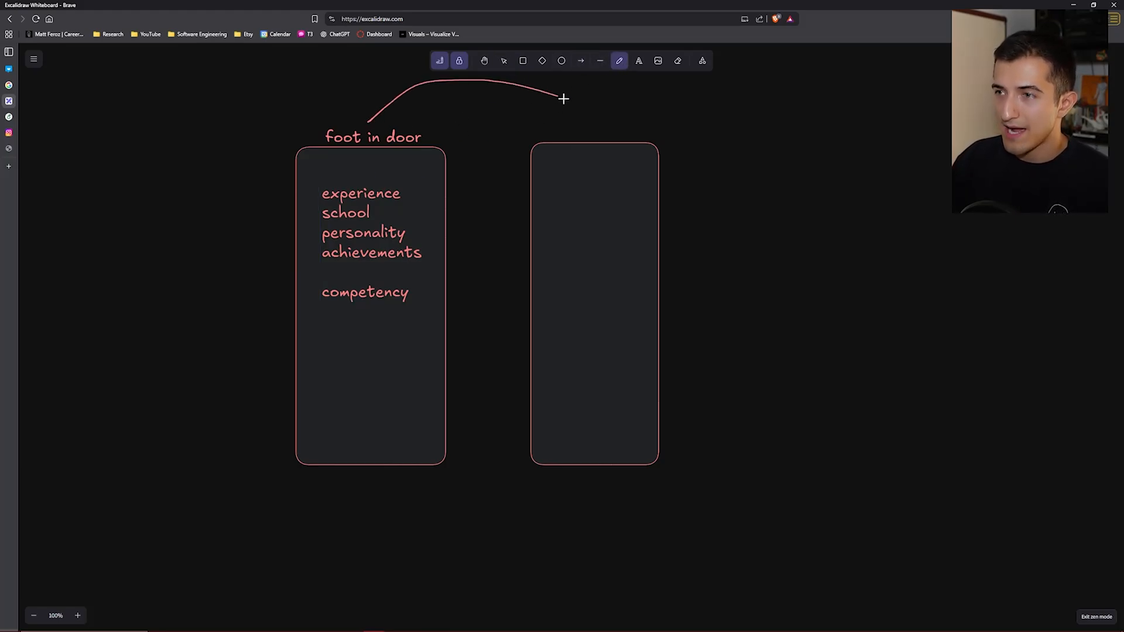
# Finish the red arrowhead pointing into the second box
pyautogui.moveTo(563, 98); pyautogui.dragTo(581, 121)
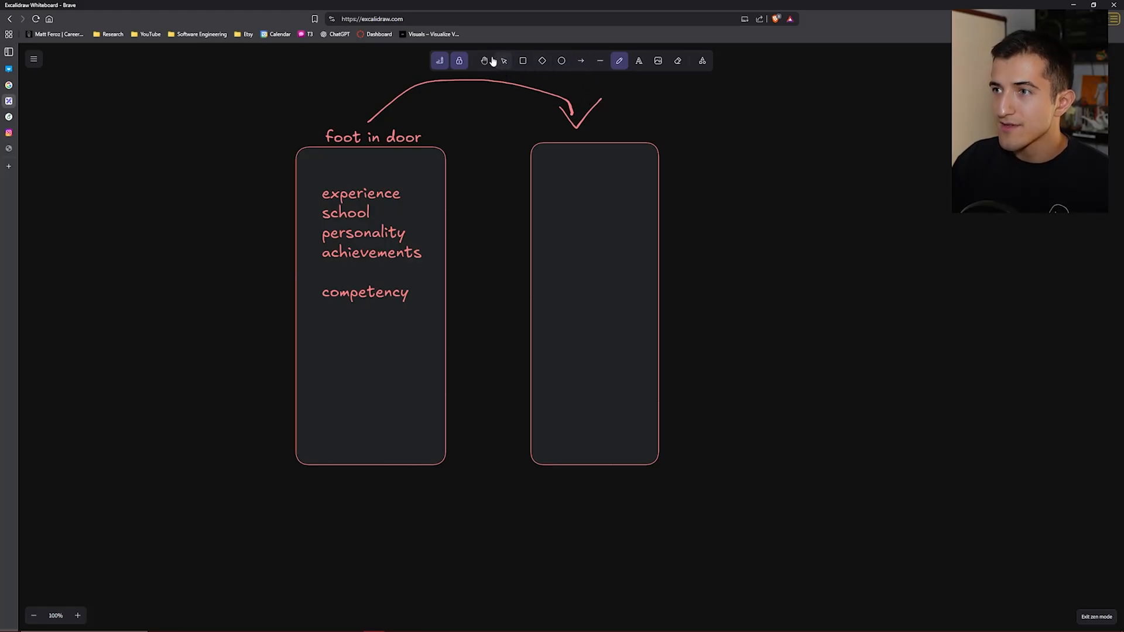
pyautogui.click(637, 60)
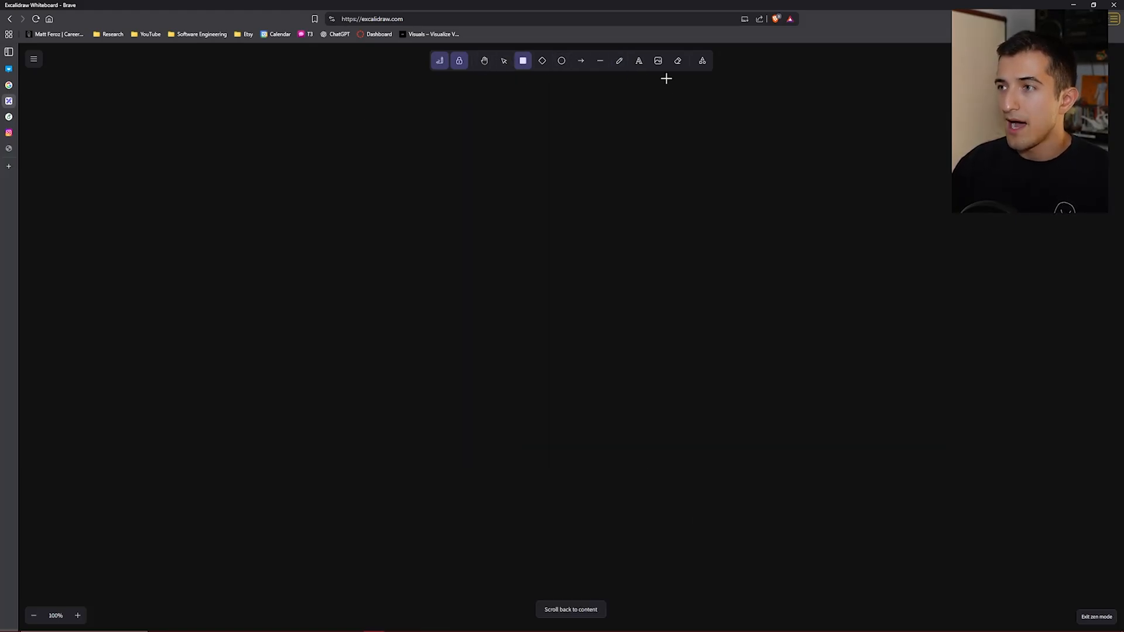
pyautogui.moveTo(349, 119)
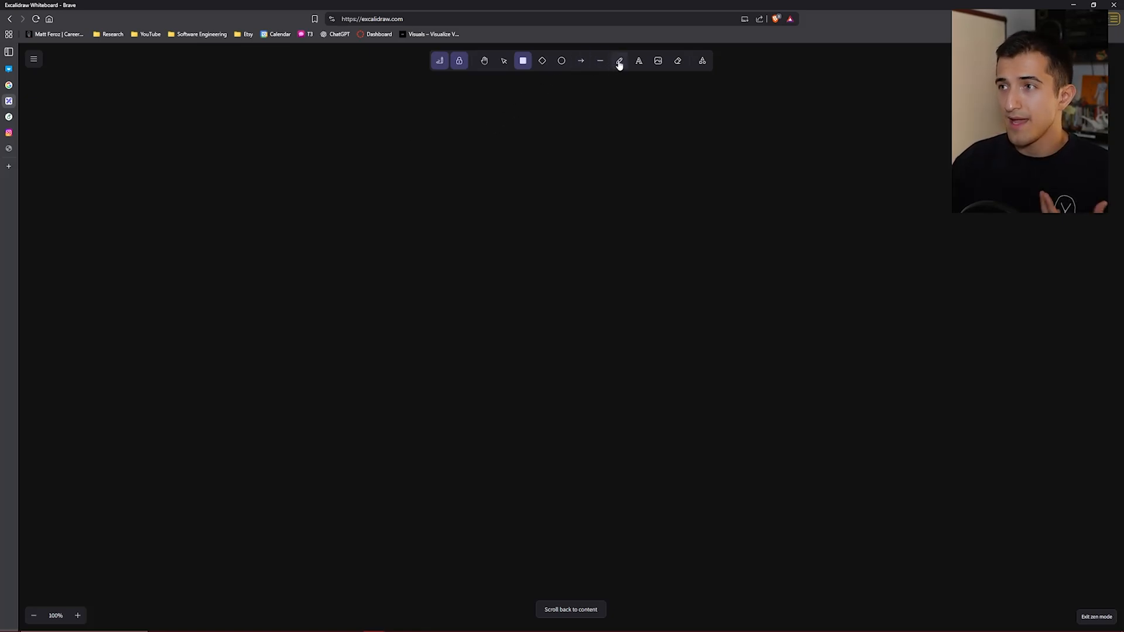
# Write 'are you impressive?' as a new heading on the empty canvas
pyautogui.click(618, 59)
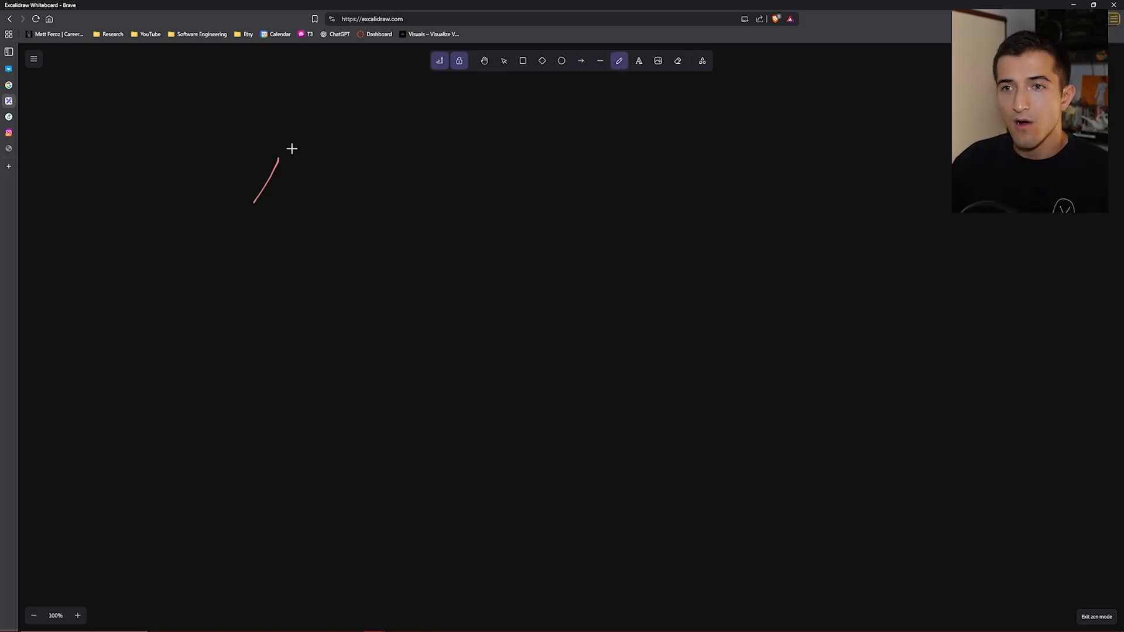
pyautogui.write('are you impressive?')
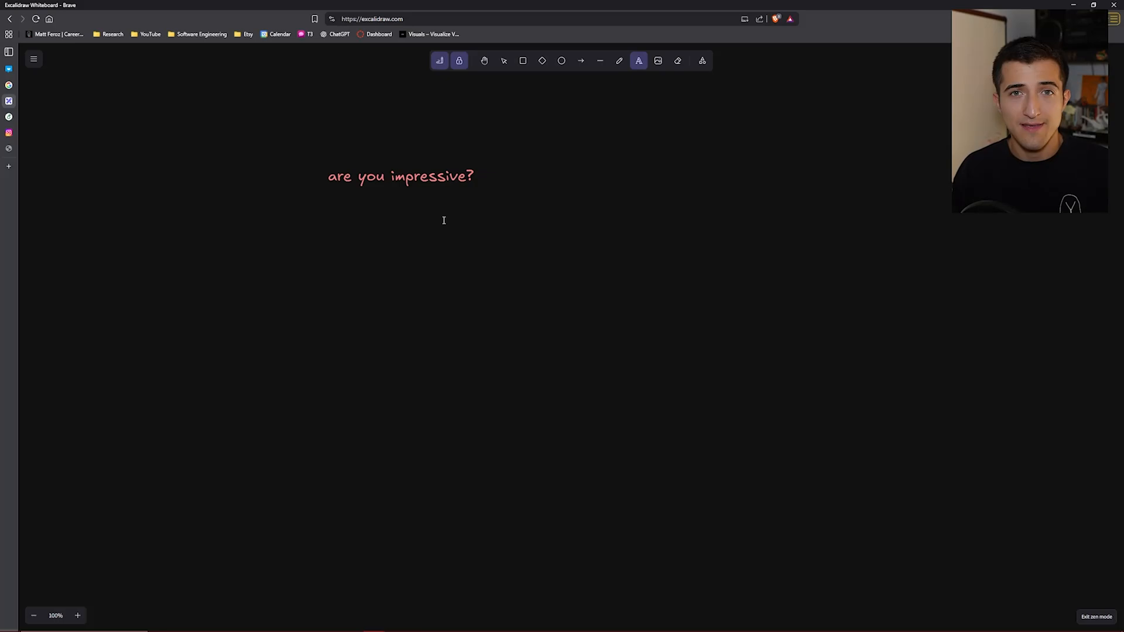
pyautogui.click(328, 216)
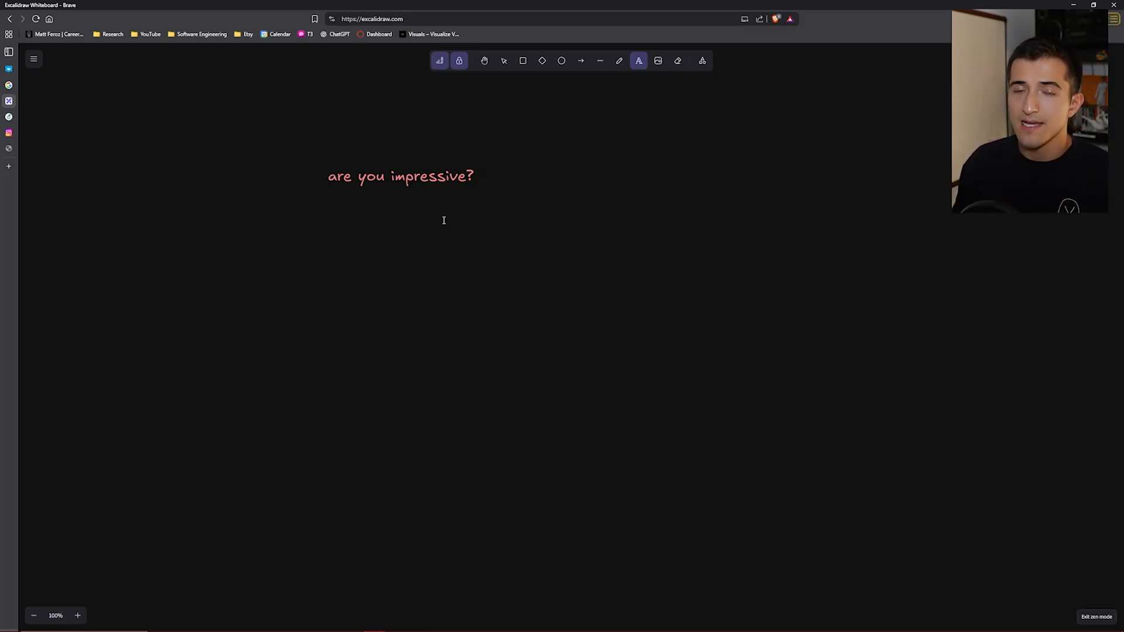
# Add the notes 'I helped him' and 'I fixed the problem he was having' beneath the question
pyautogui.click(329, 218)
pyautogui.write('I fixed the problem he was having')
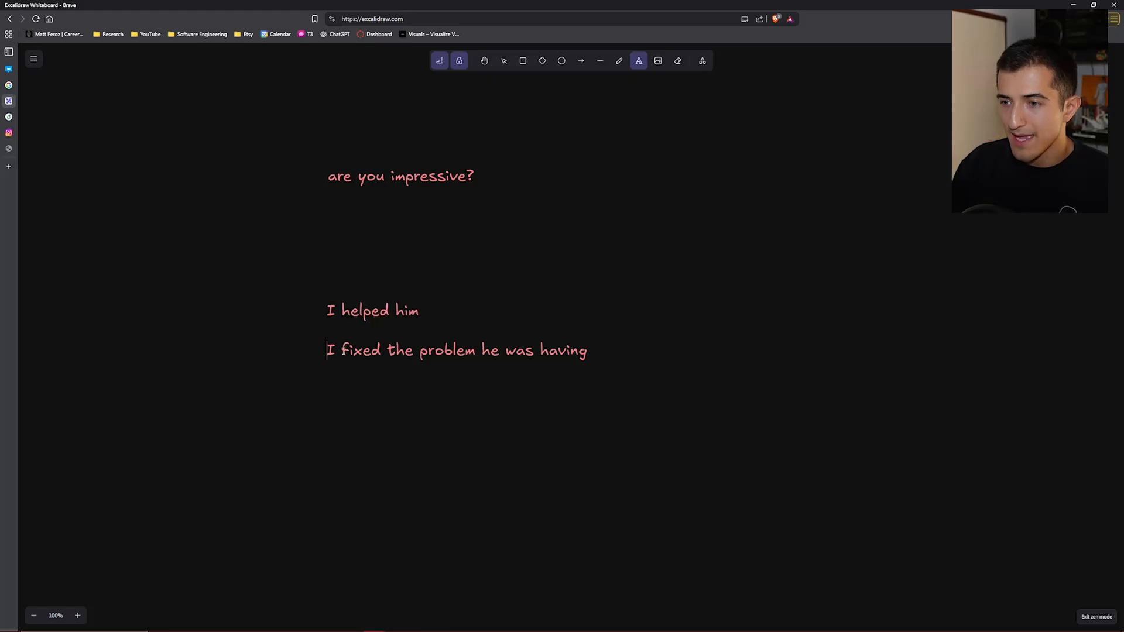
pyautogui.tripleClick(455, 350)
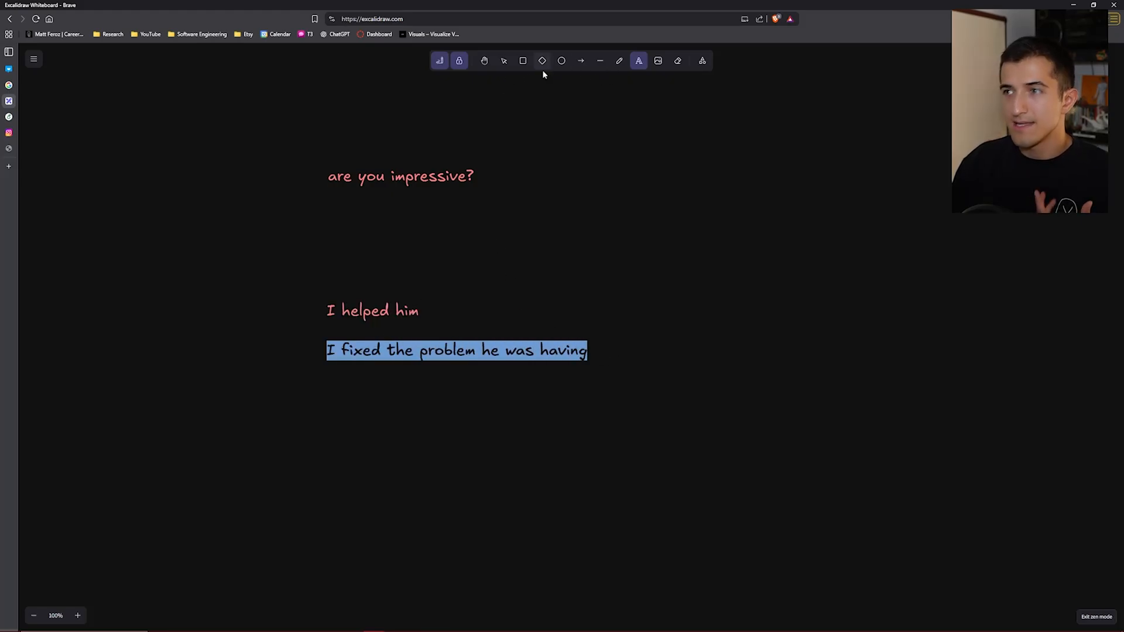
pyautogui.click(503, 60)
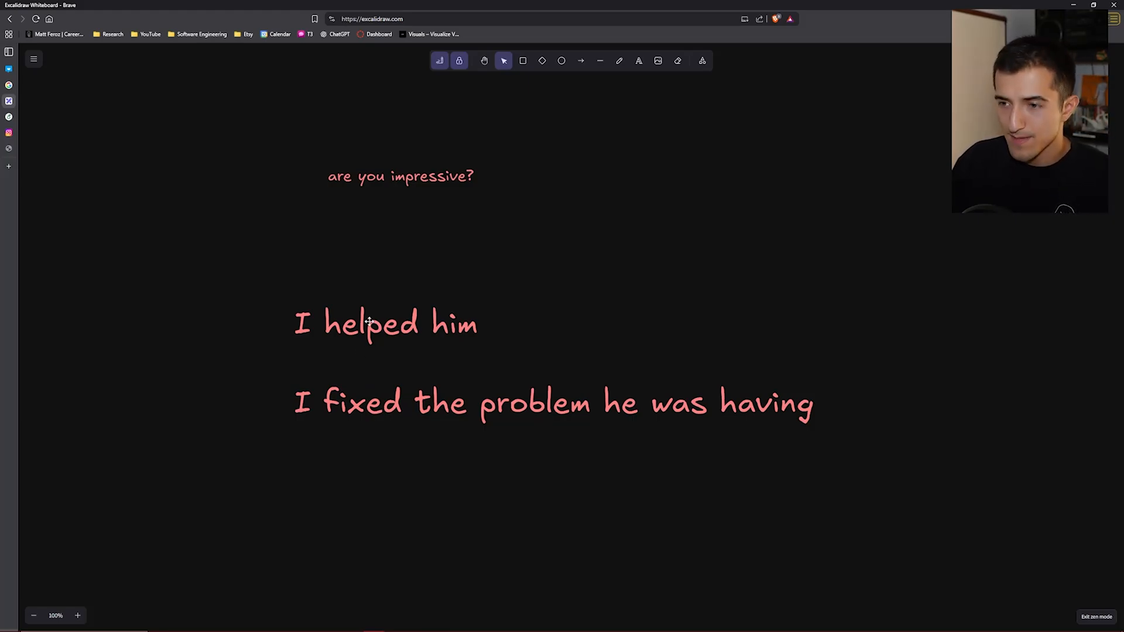
pyautogui.moveTo(350, 297)
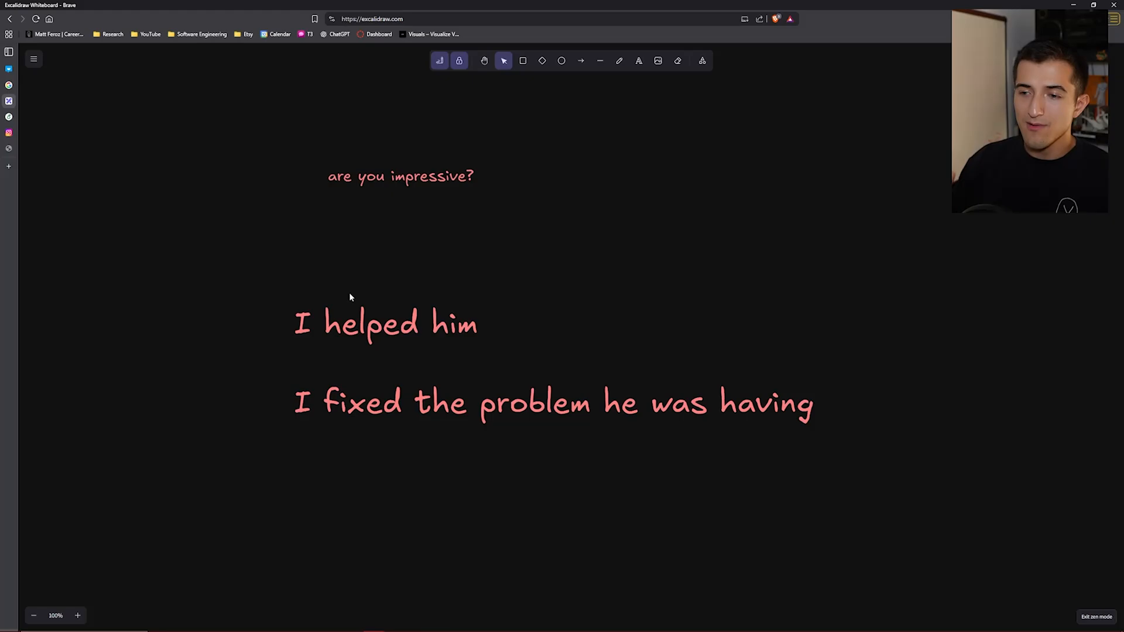
pyautogui.moveTo(352, 323)
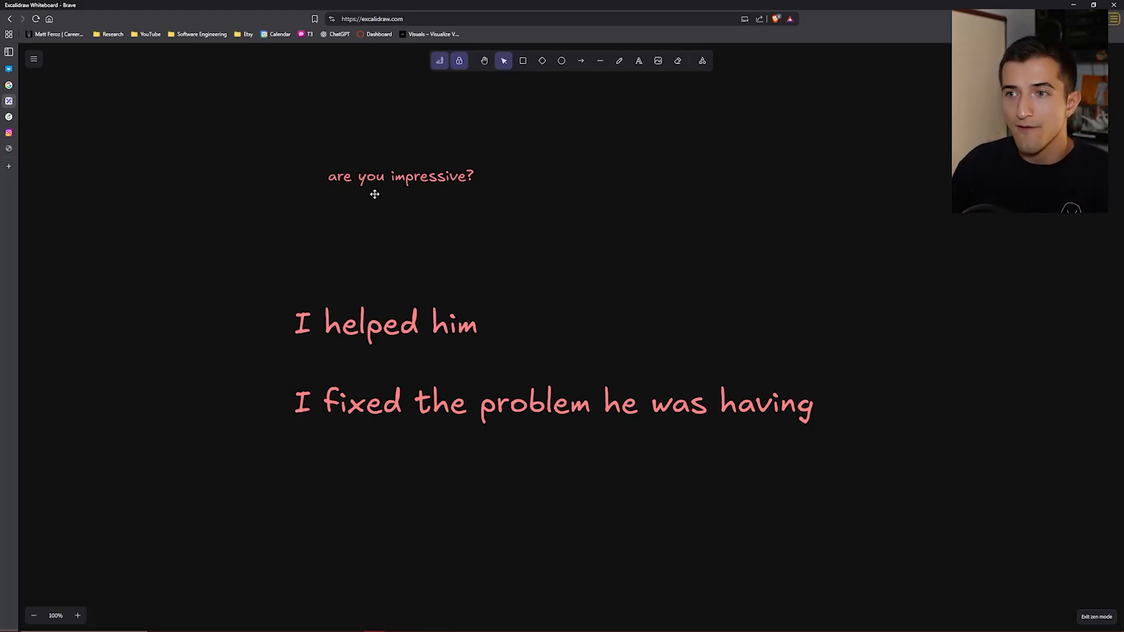
# Add the example sentence 'i tutored math for students' to the notes
pyautogui.click(400, 177)
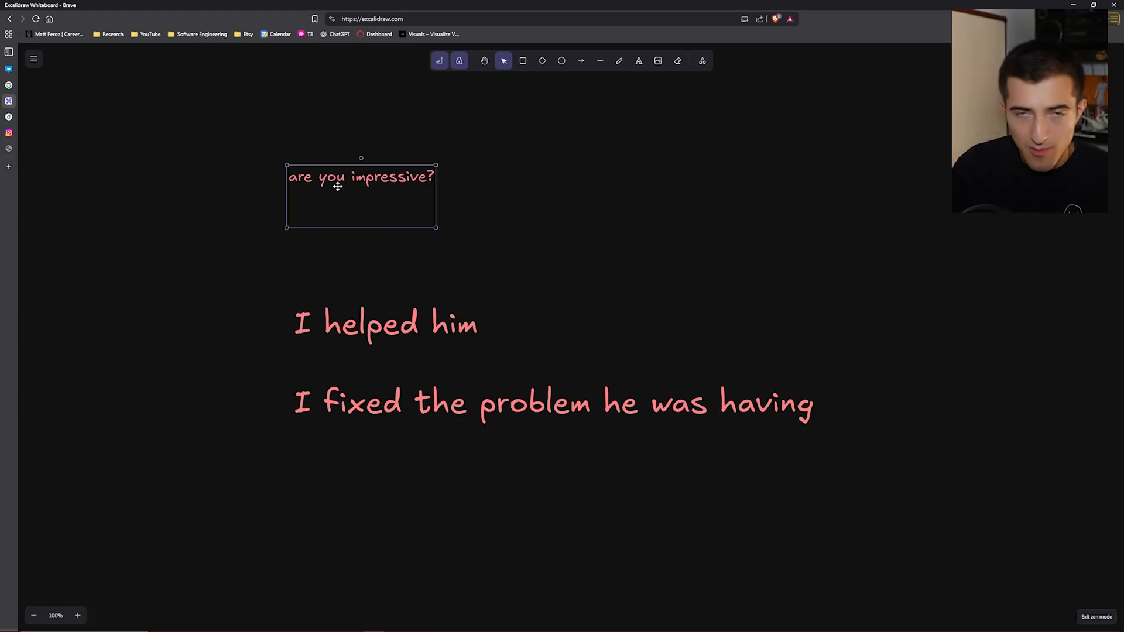
pyautogui.moveTo(447, 227)
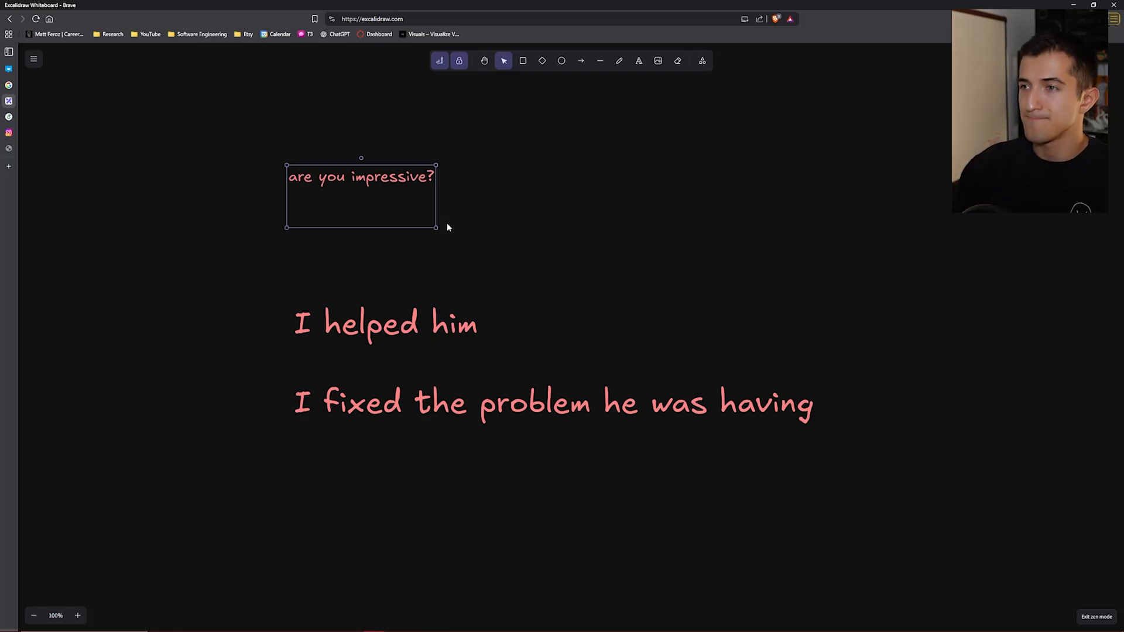
pyautogui.write('i tutored math for students')
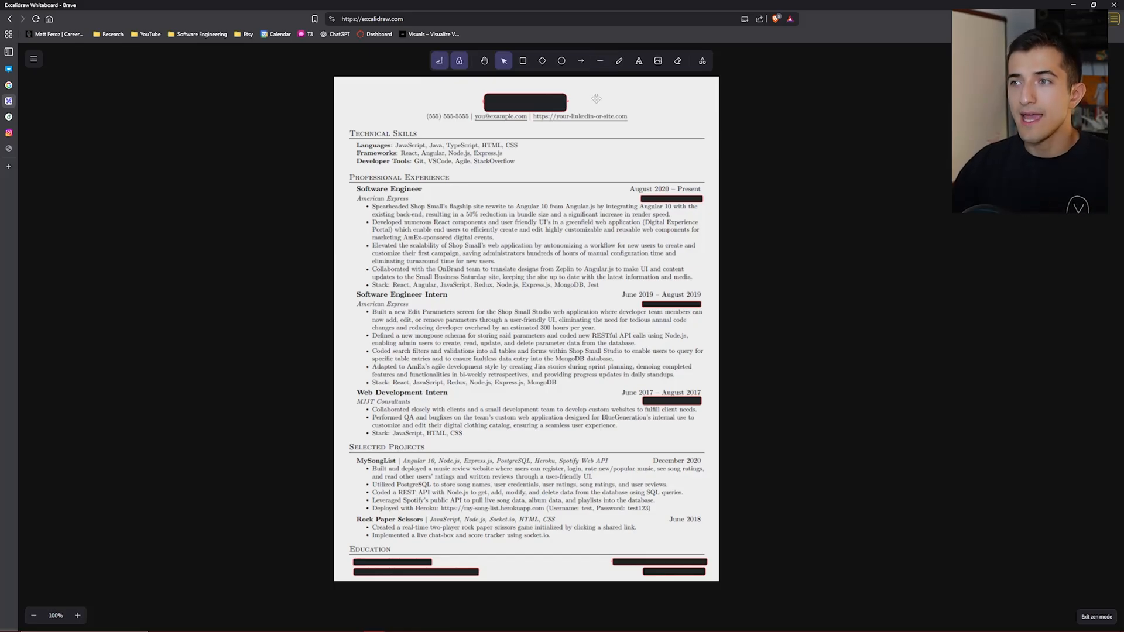
pyautogui.moveTo(590, 176)
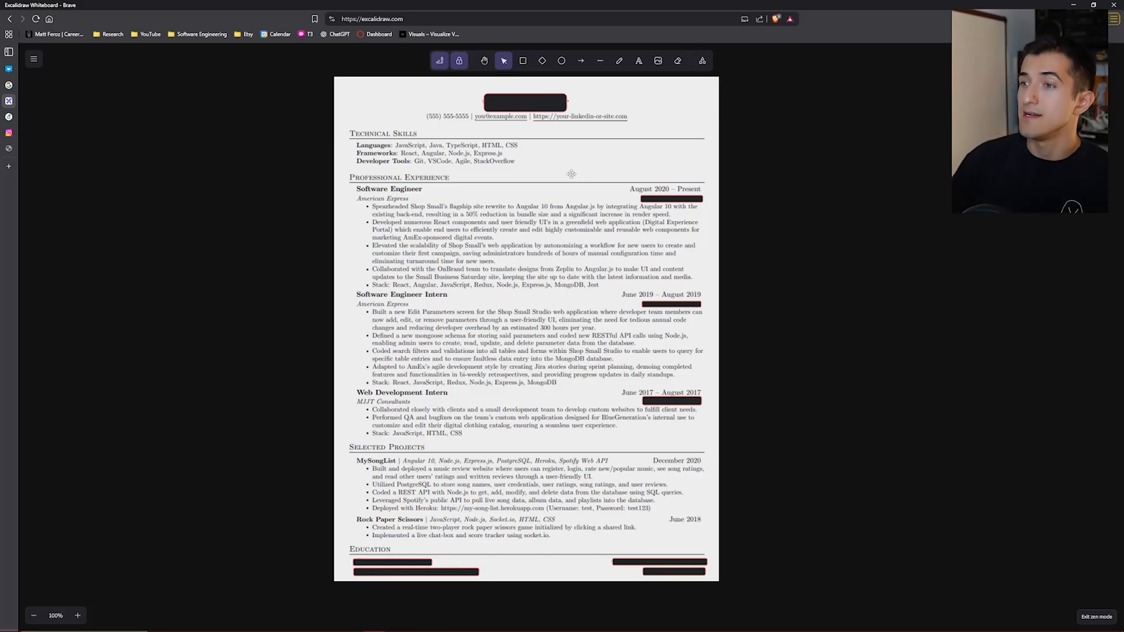
# Switch to the freehand pen to start marking up the pasted resume
pyautogui.click(618, 60)
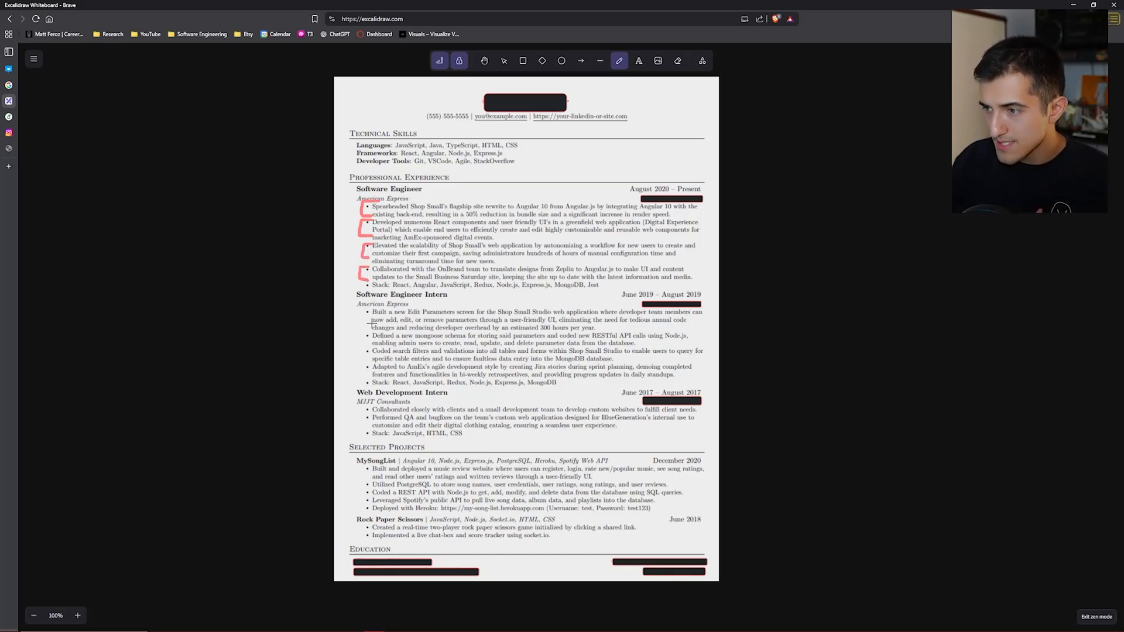
# Mark the 300 hours saved and the word features in the intern bullets in red
pyautogui.moveTo(371, 328); pyautogui.dragTo(584, 328)
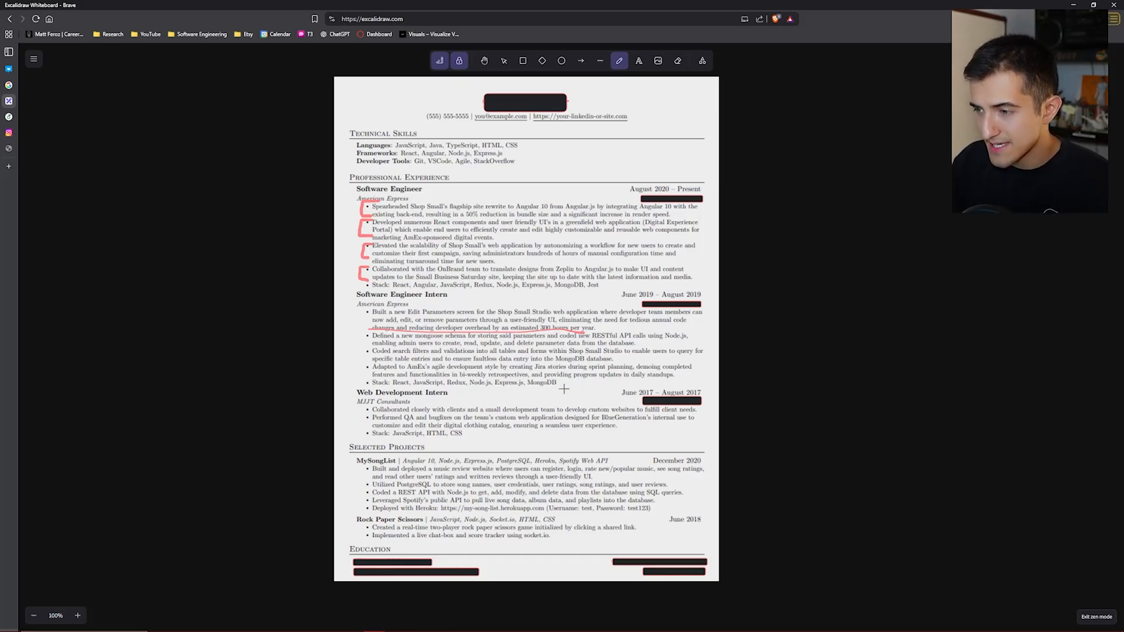
pyautogui.moveTo(368, 372); pyautogui.dragTo(401, 376)
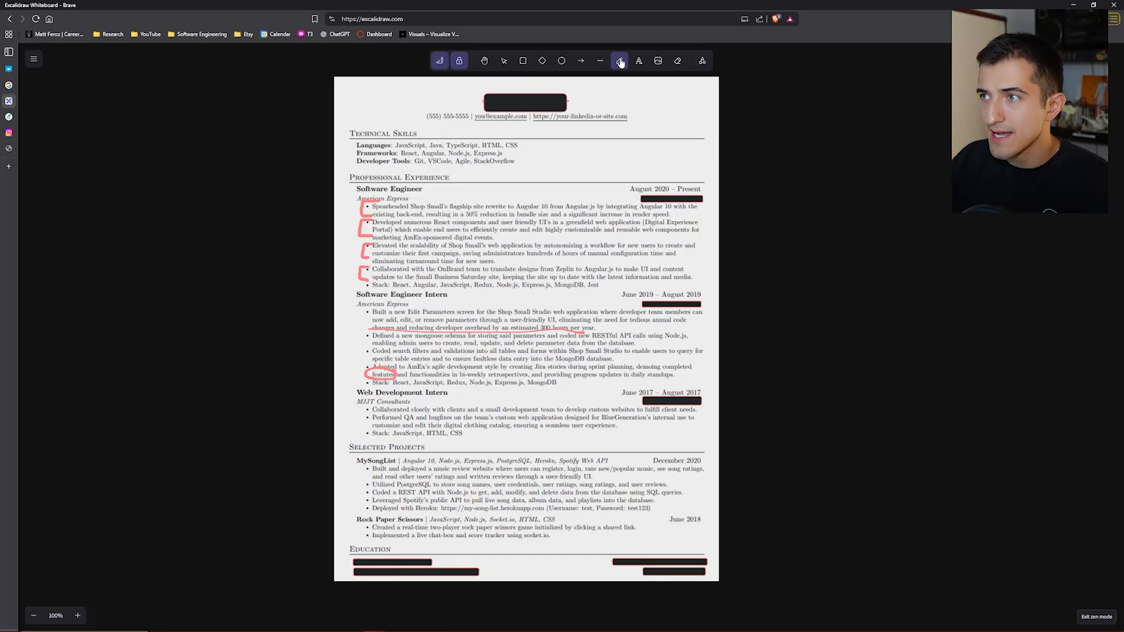
pyautogui.click(618, 60)
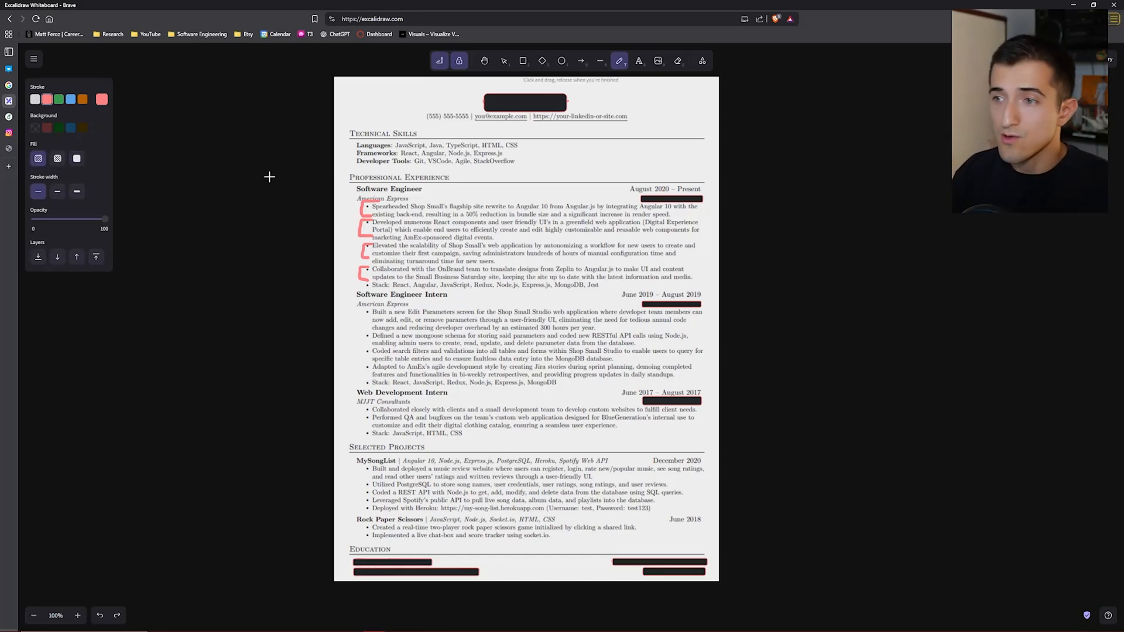
pyautogui.moveTo(499, 176)
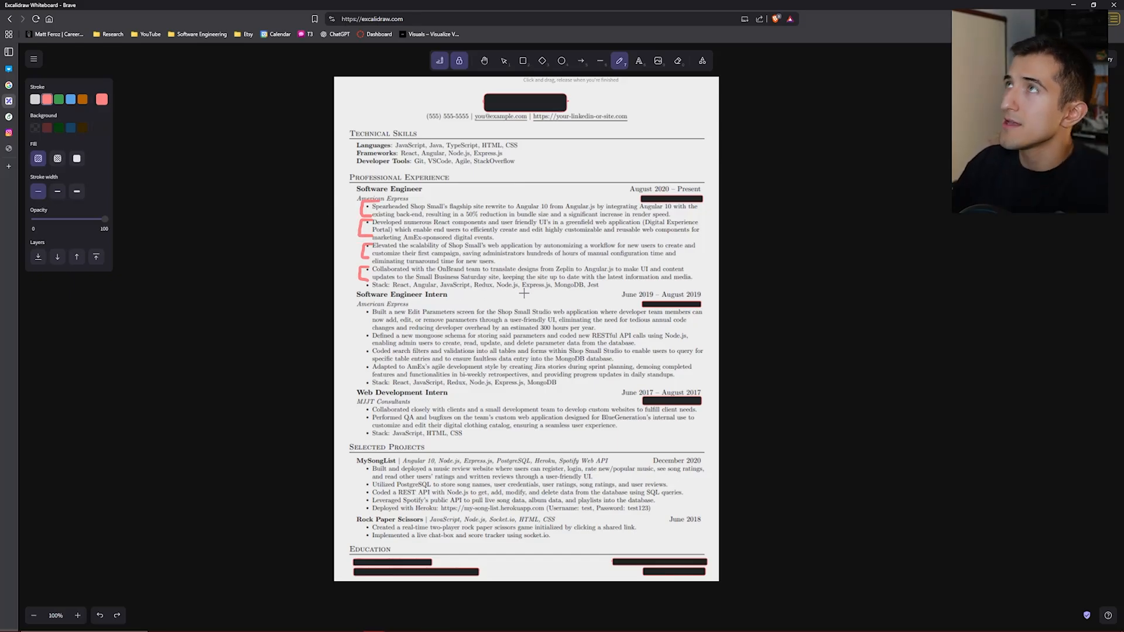
pyautogui.moveTo(350, 170)
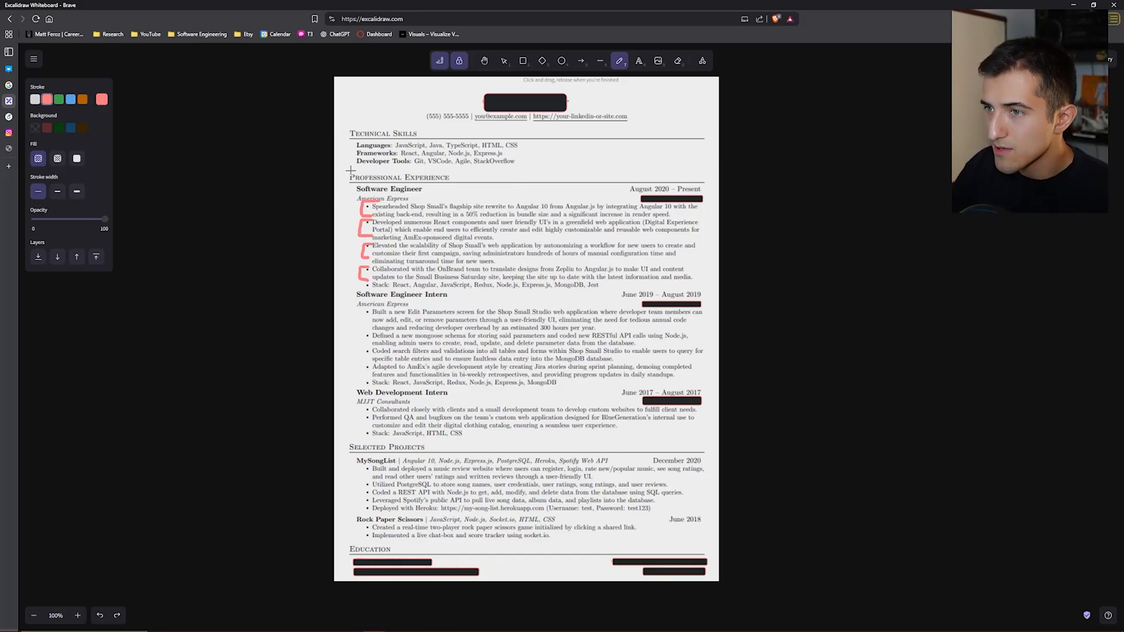
pyautogui.moveTo(413, 167)
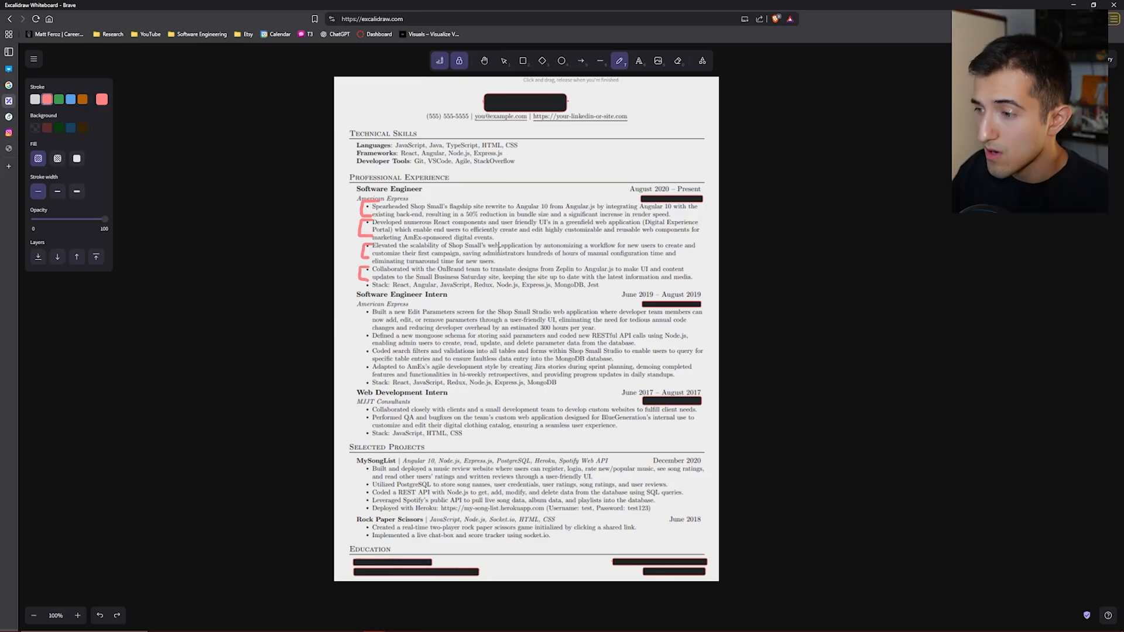
# Underline the intern tech stack line and the Heroku deployment link in red
pyautogui.moveTo(394, 382); pyautogui.dragTo(445, 382)
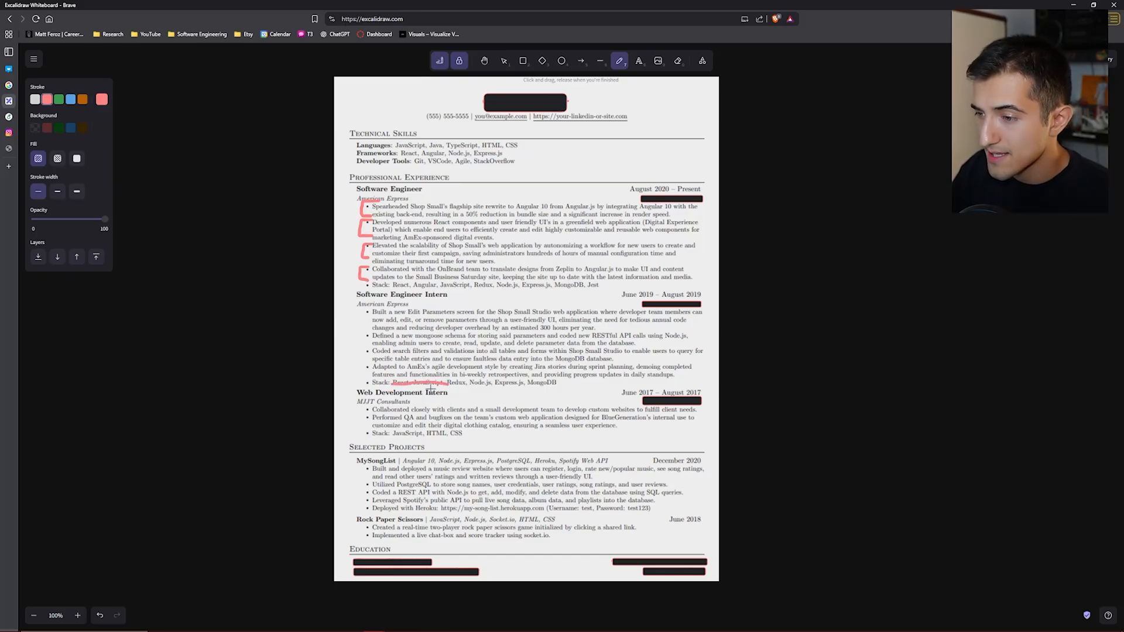
pyautogui.moveTo(372, 386); pyautogui.dragTo(555, 387)
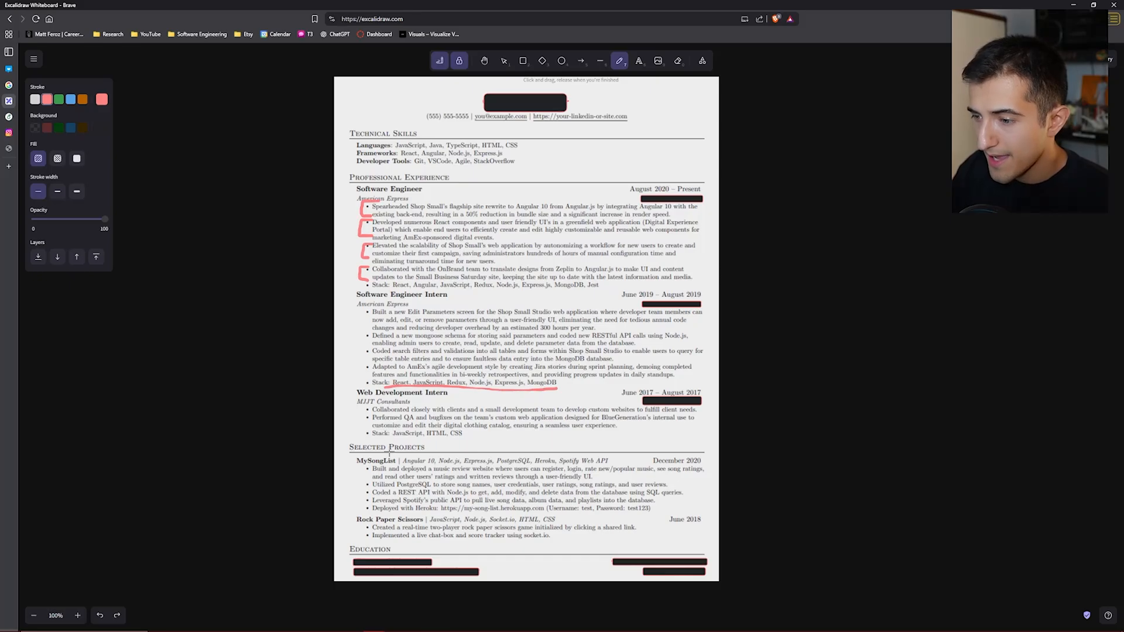
pyautogui.moveTo(433, 512)
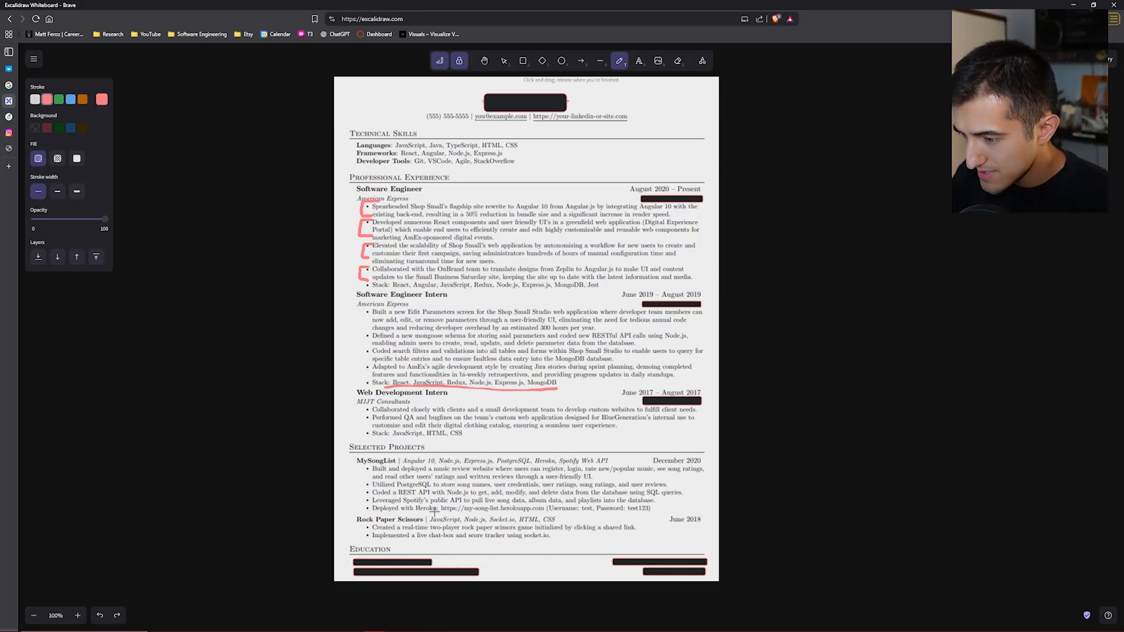
pyautogui.moveTo(439, 511); pyautogui.dragTo(653, 511)
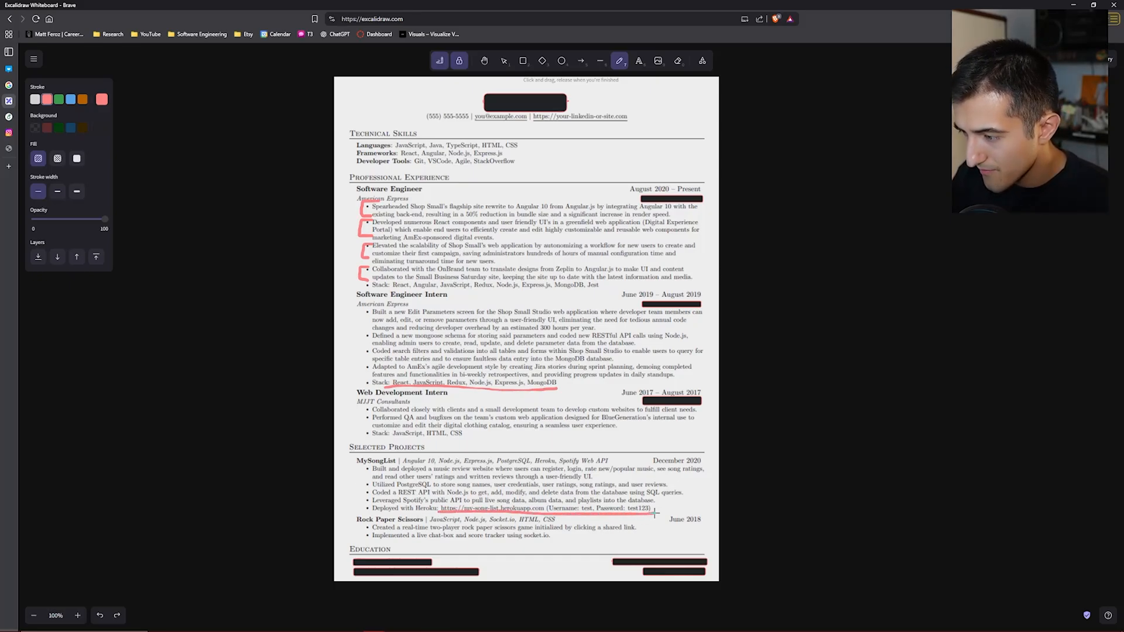
pyautogui.moveTo(449, 503); pyautogui.dragTo(653, 514)
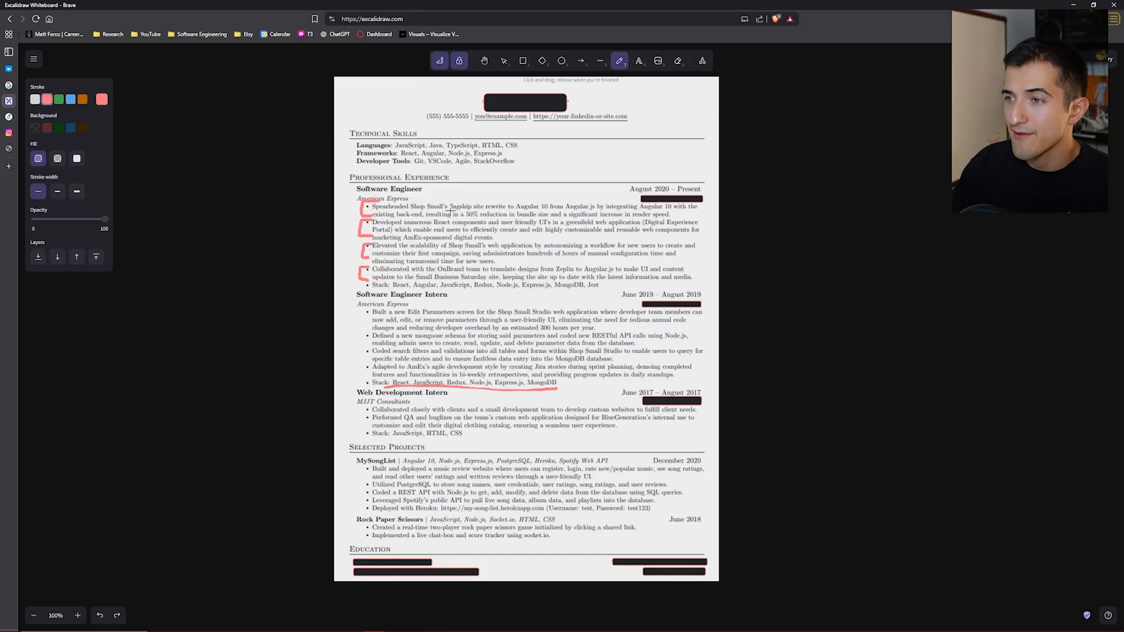
# Underline flagship site, the Angular upgrade, 50% reduction, the job title, company and React in red
pyautogui.moveTo(449, 210); pyautogui.dragTo(484, 208)
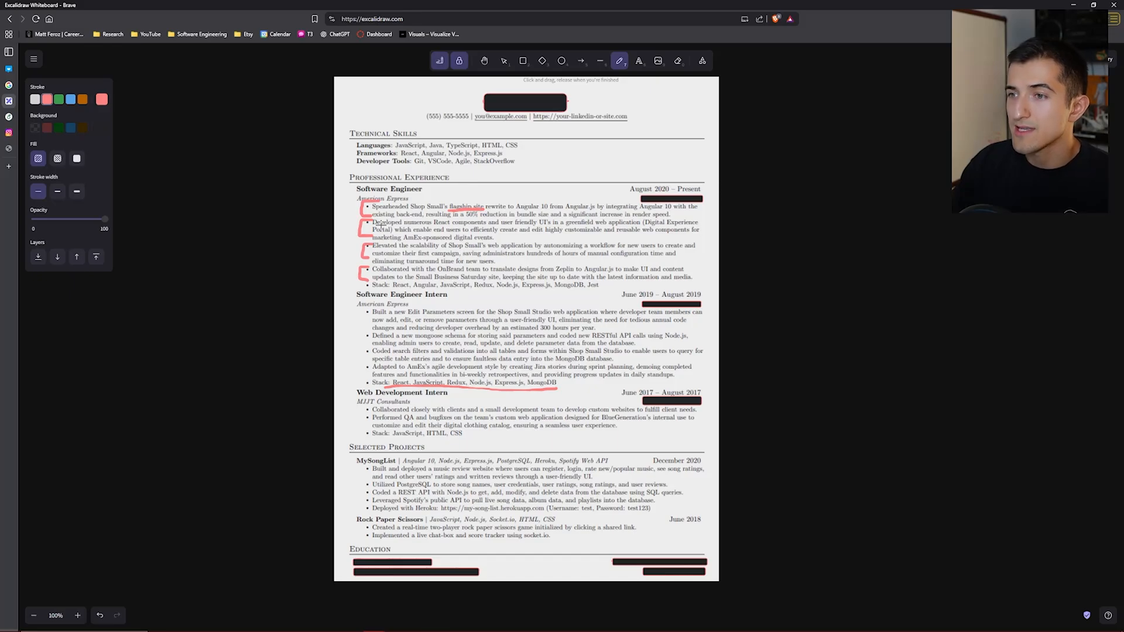
pyautogui.moveTo(463, 215); pyautogui.dragTo(509, 215)
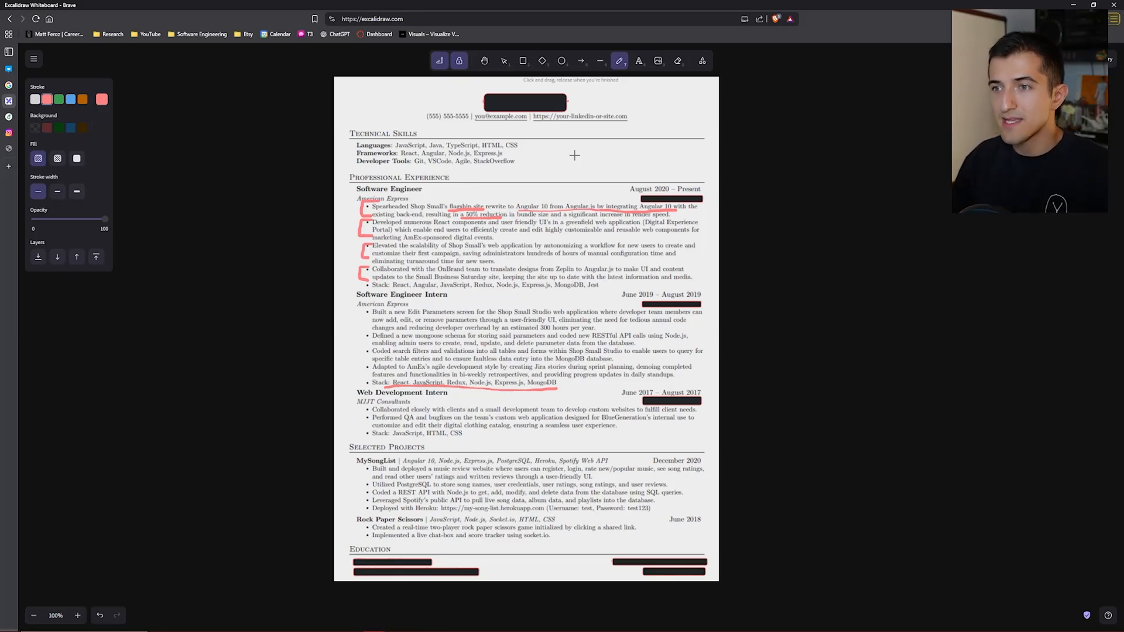
pyautogui.moveTo(354, 195); pyautogui.dragTo(425, 196)
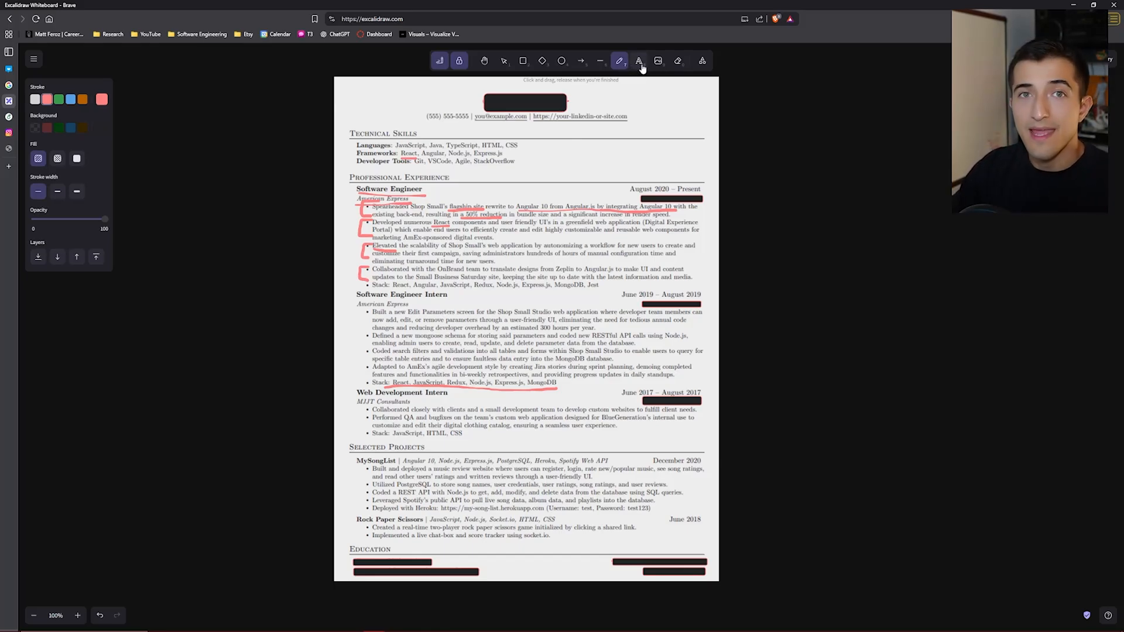
# Add a red note beside the resume reading 'ATS: Applicant Tracker System'
pyautogui.click(638, 60)
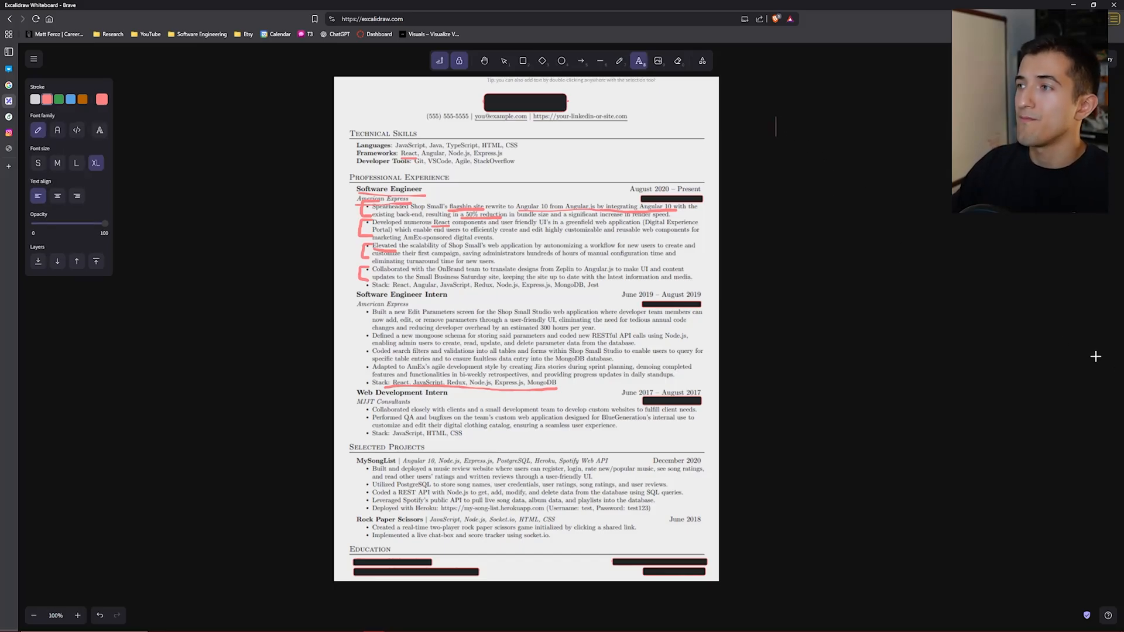
pyautogui.write('ATS:')
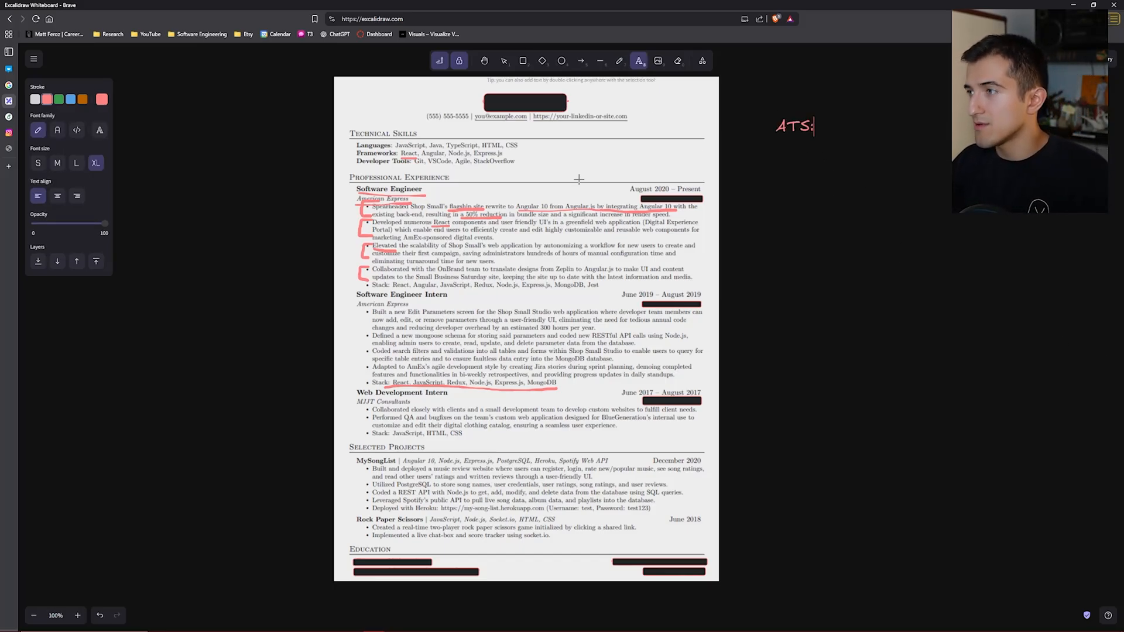
pyautogui.write('Applicant Tracker Syst')
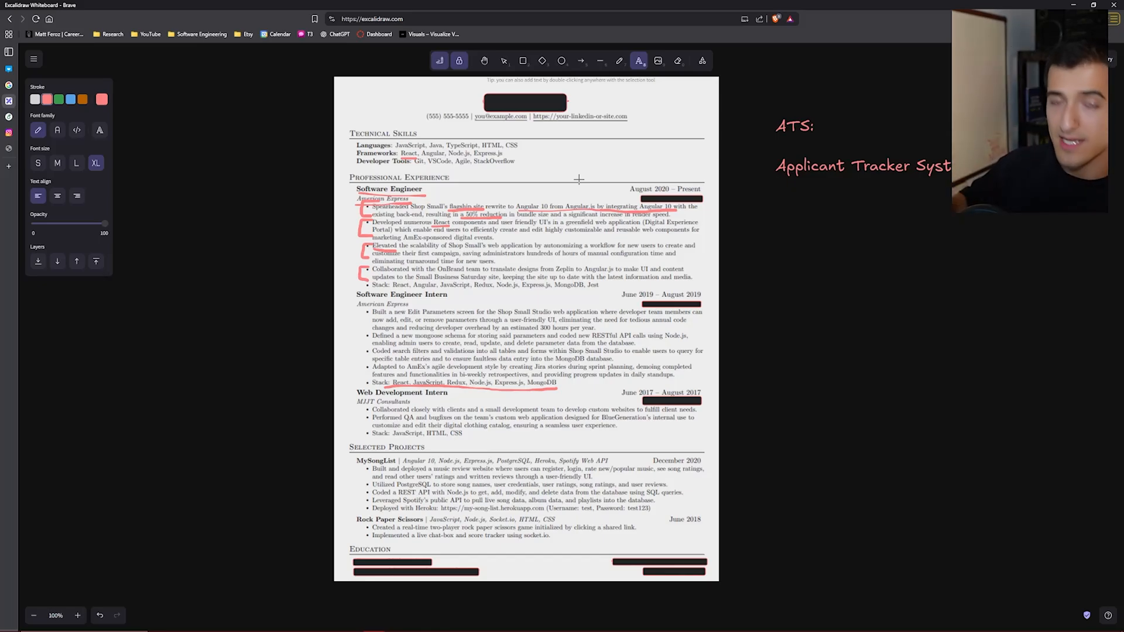
pyautogui.moveTo(598, 183)
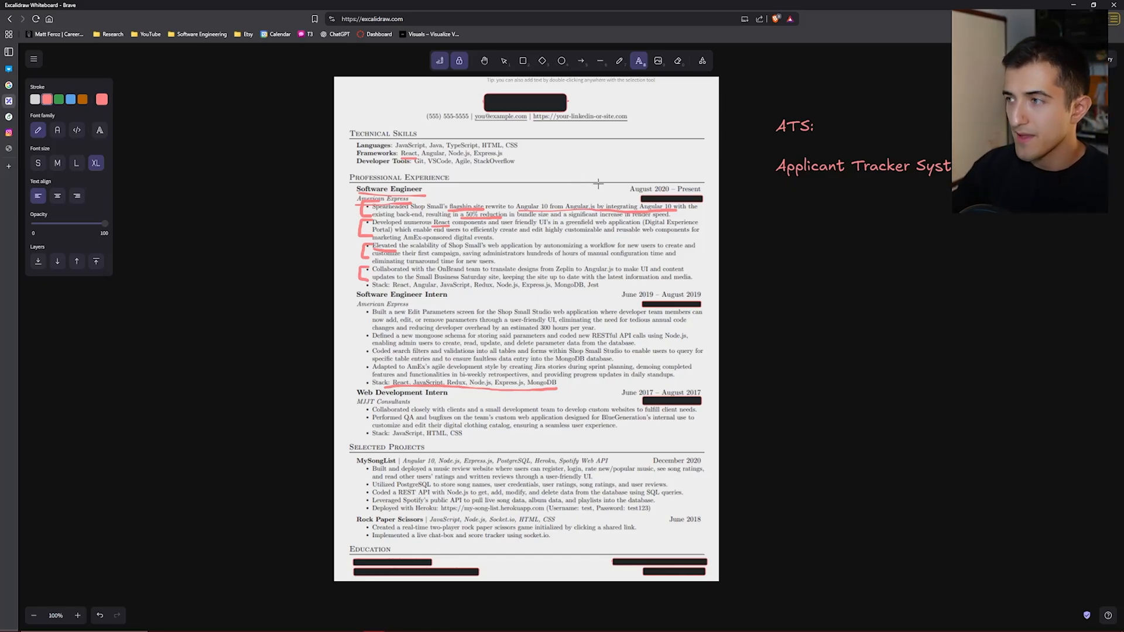
pyautogui.moveTo(745, 227)
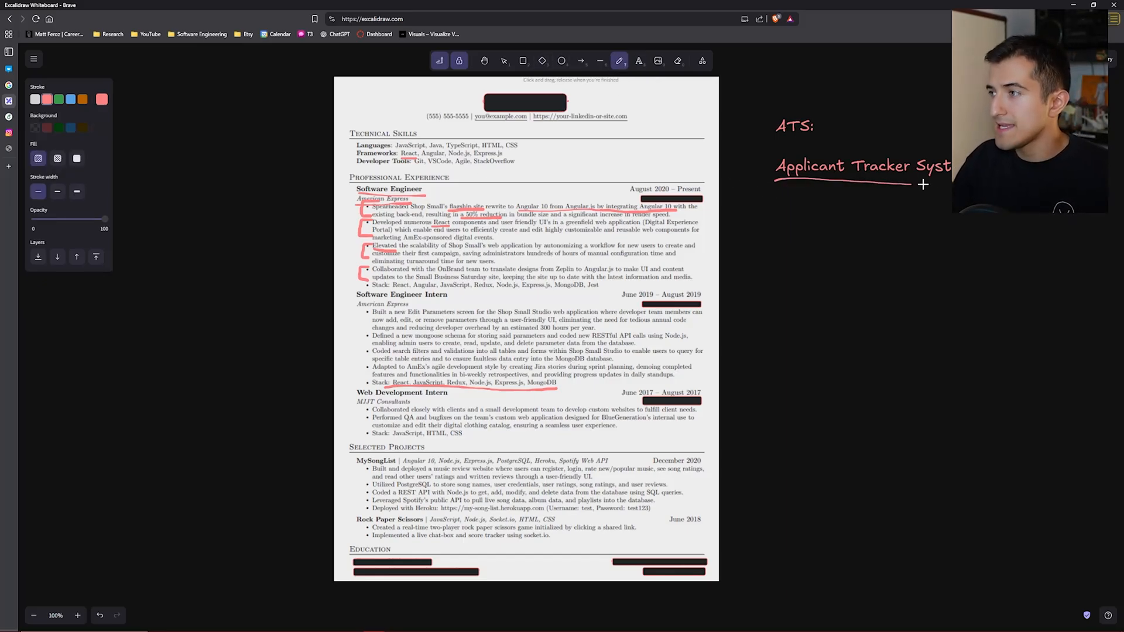
pyautogui.moveTo(574, 174)
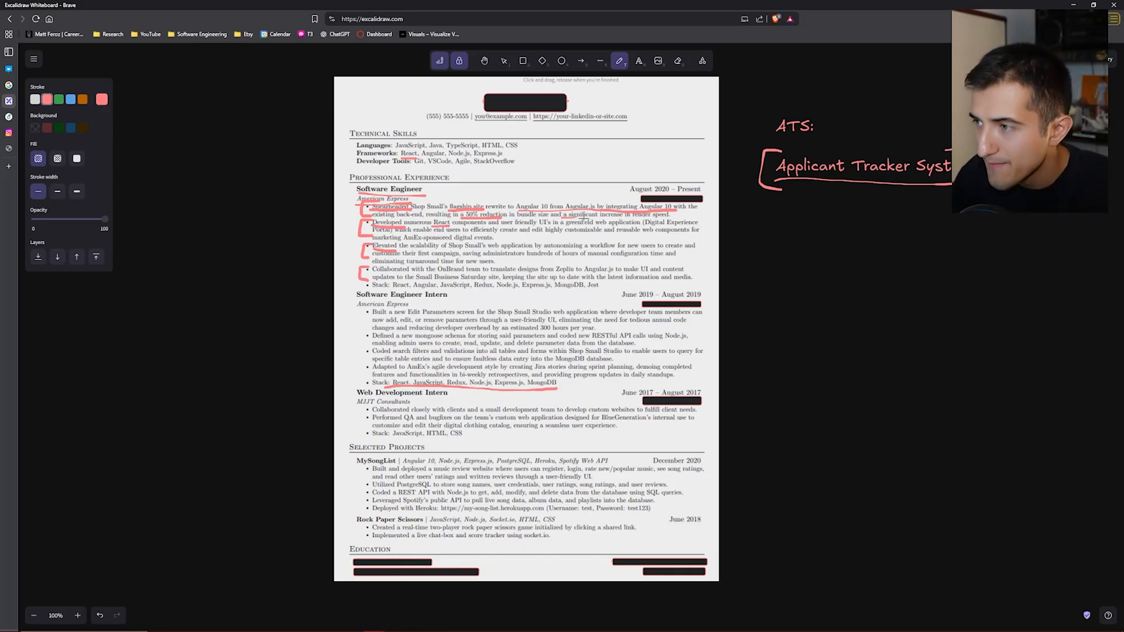
# Underline the reader speed increase, the hundreds of hours of reconfiguration time and the first role's tech stack line
pyautogui.moveTo(574, 217); pyautogui.dragTo(659, 215)
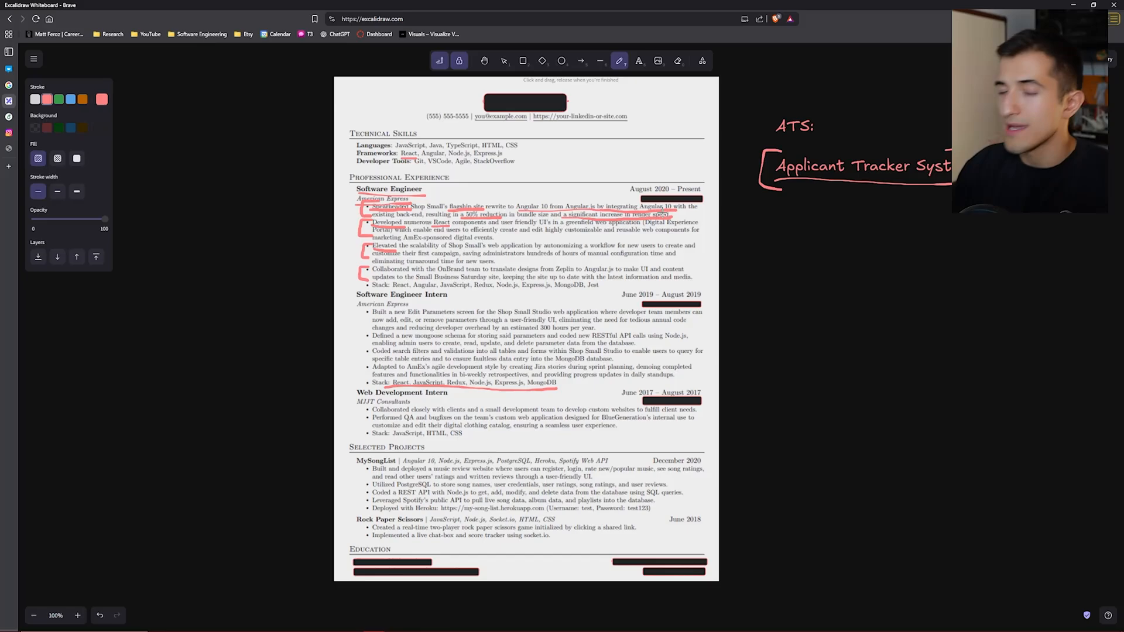
pyautogui.moveTo(553, 239)
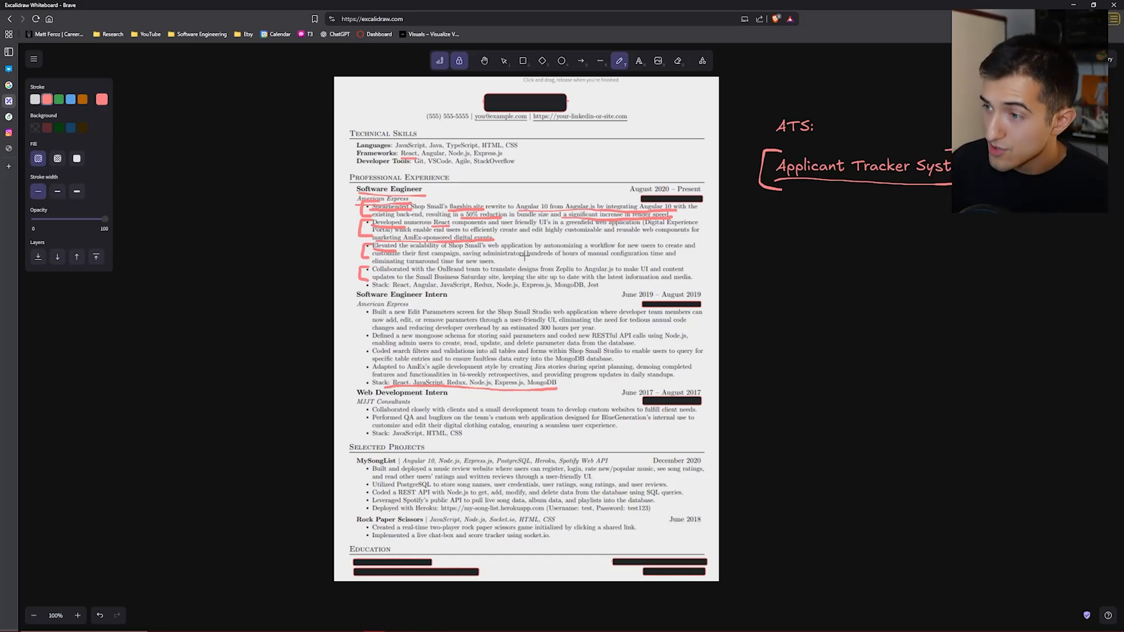
pyautogui.moveTo(362, 269); pyautogui.dragTo(685, 257)
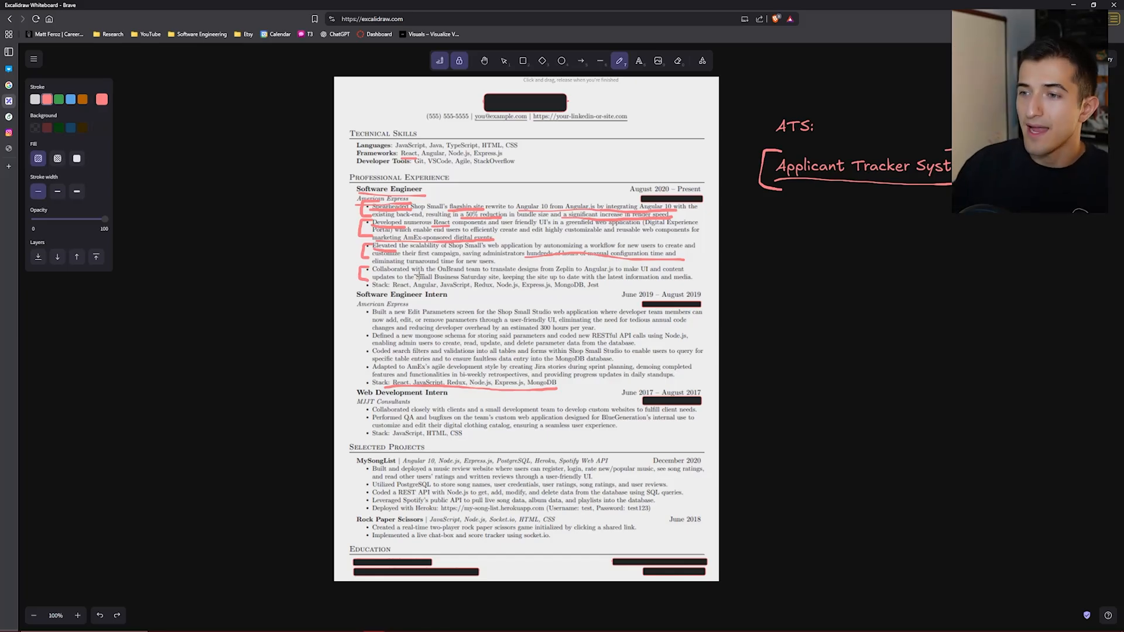
pyautogui.moveTo(368, 291); pyautogui.dragTo(509, 293)
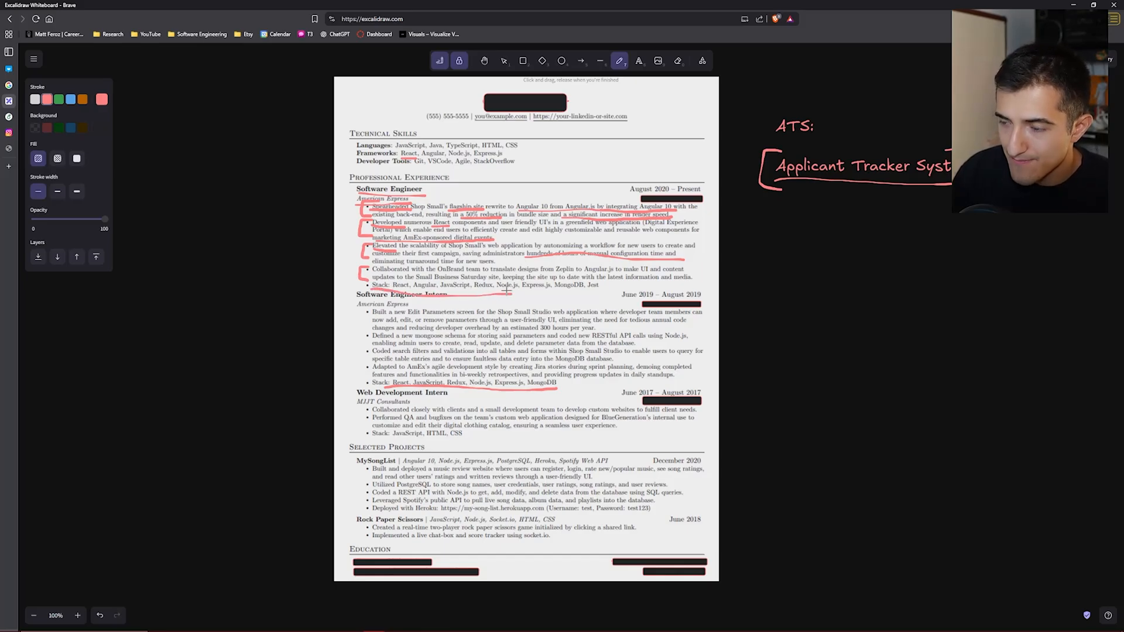
pyautogui.moveTo(365, 290); pyautogui.dragTo(509, 294)
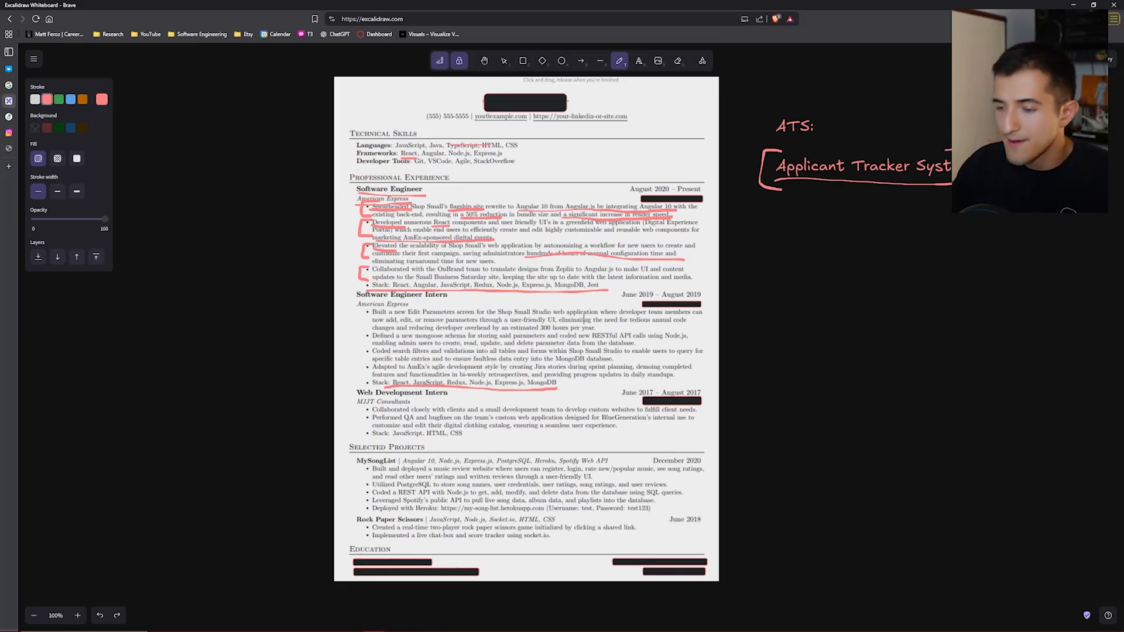
# Sketch a red freehand arrow pointing at the Education section
pyautogui.moveTo(301, 555); pyautogui.dragTo(334, 573)
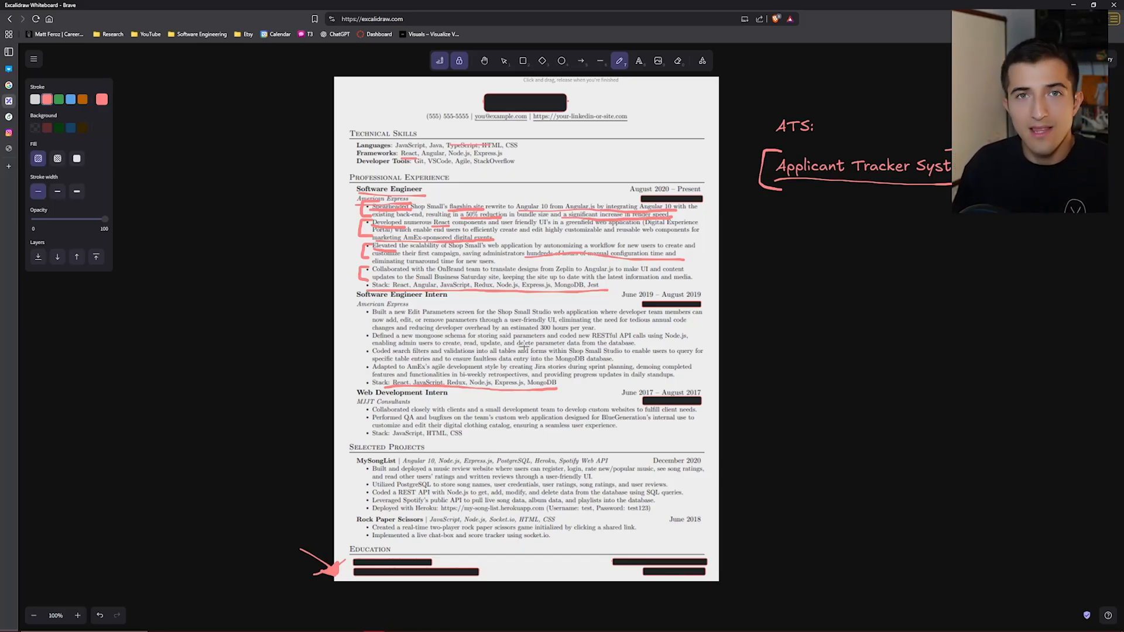
# Draw a thin red vertical straight line along the left margin of the Software Engineer Intern bullets
pyautogui.click(599, 59)
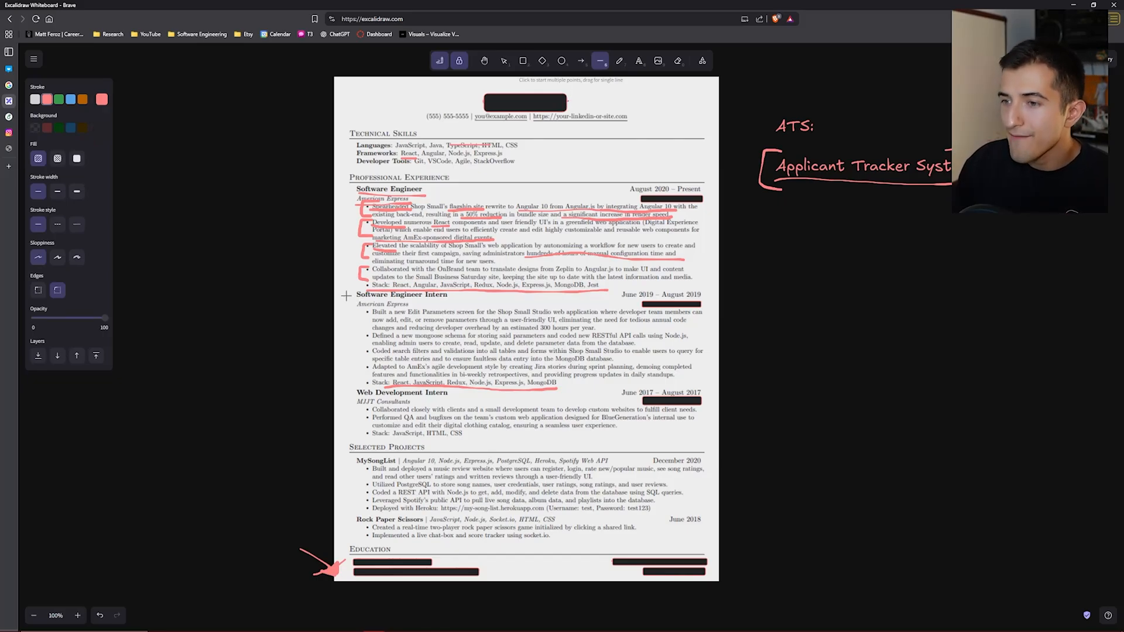
pyautogui.moveTo(346, 295); pyautogui.dragTo(347, 389)
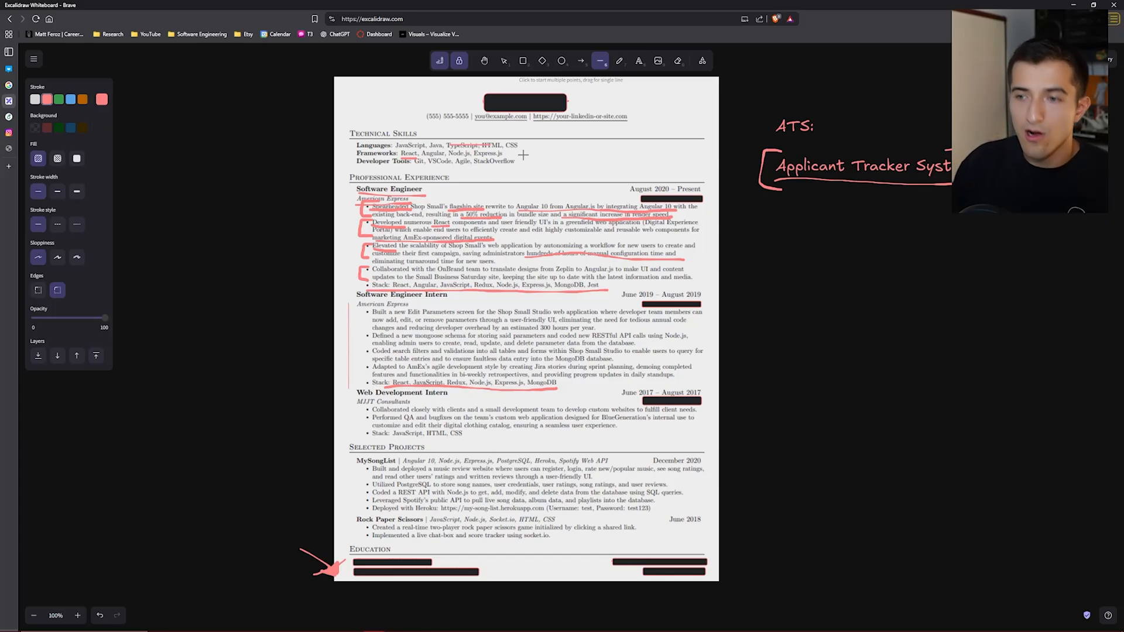
pyautogui.click(503, 59)
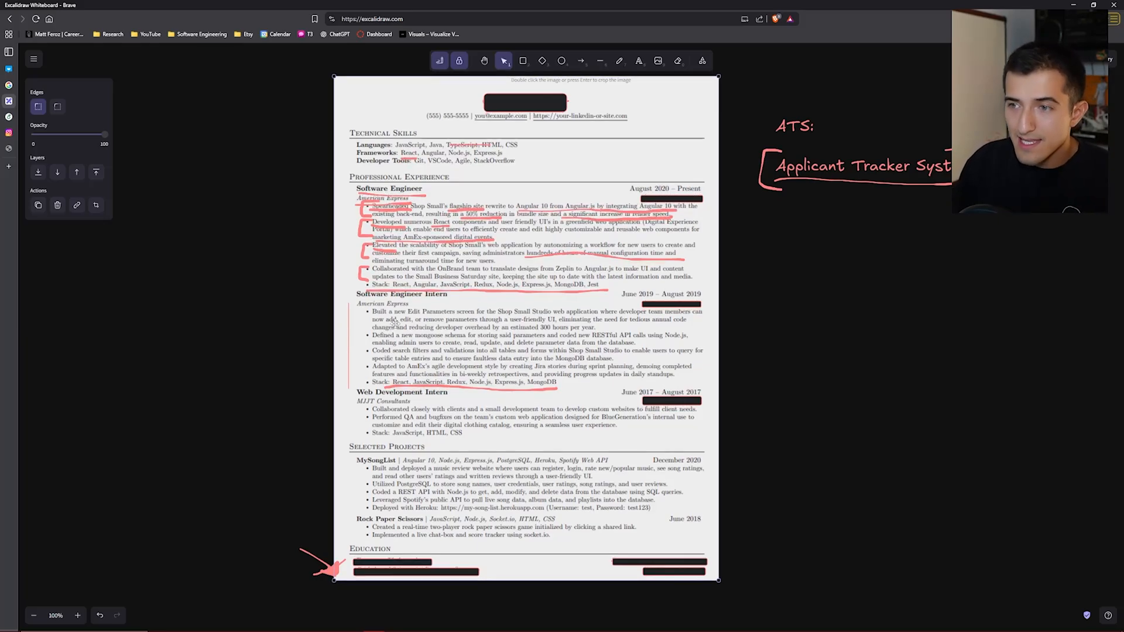
# Underline key intern bullet phrases such as RESTful API and MongoDB database in red freehand
pyautogui.click(618, 59)
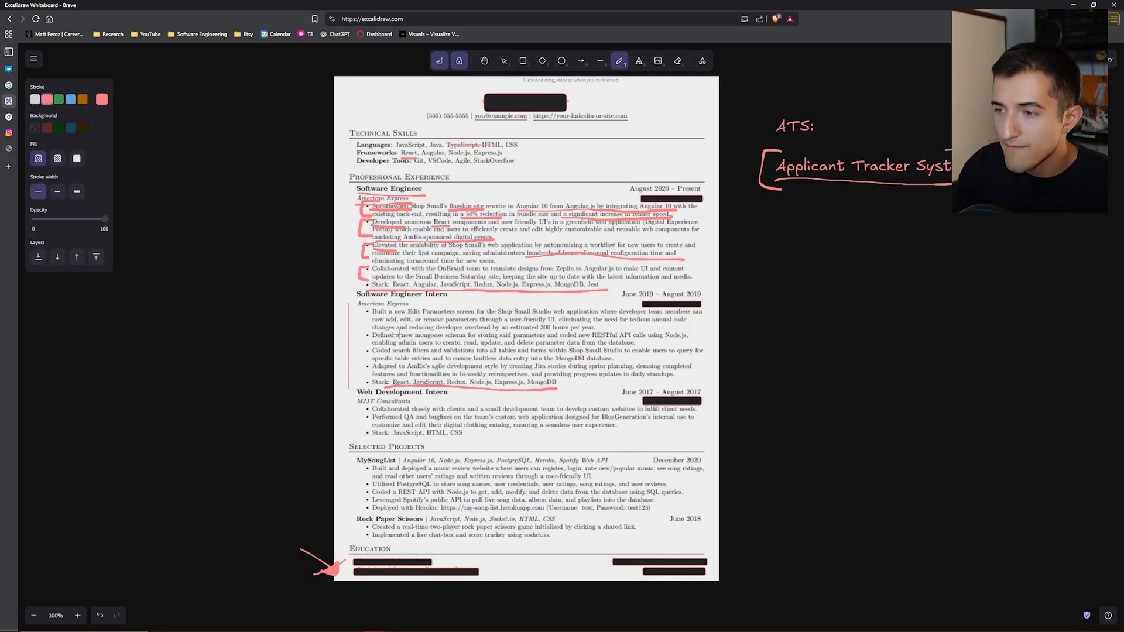
pyautogui.moveTo(528, 328); pyautogui.dragTo(593, 326)
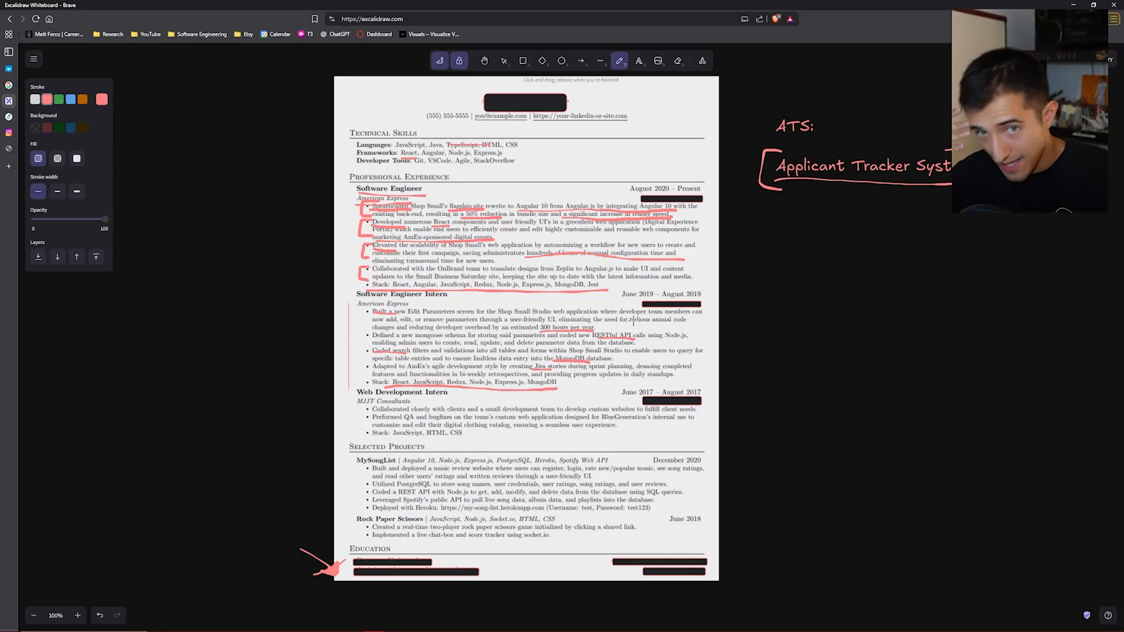
pyautogui.moveTo(737, 280)
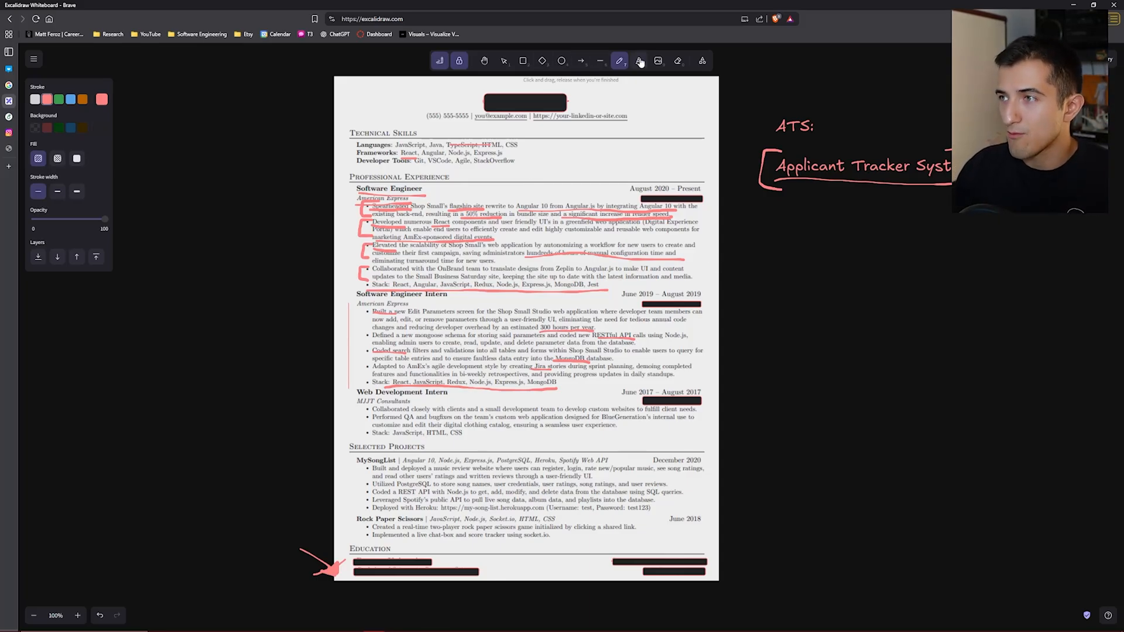
# Toggle between the text, rectangle and freedraw tools while shifting to a blank canvas area
pyautogui.click(638, 59)
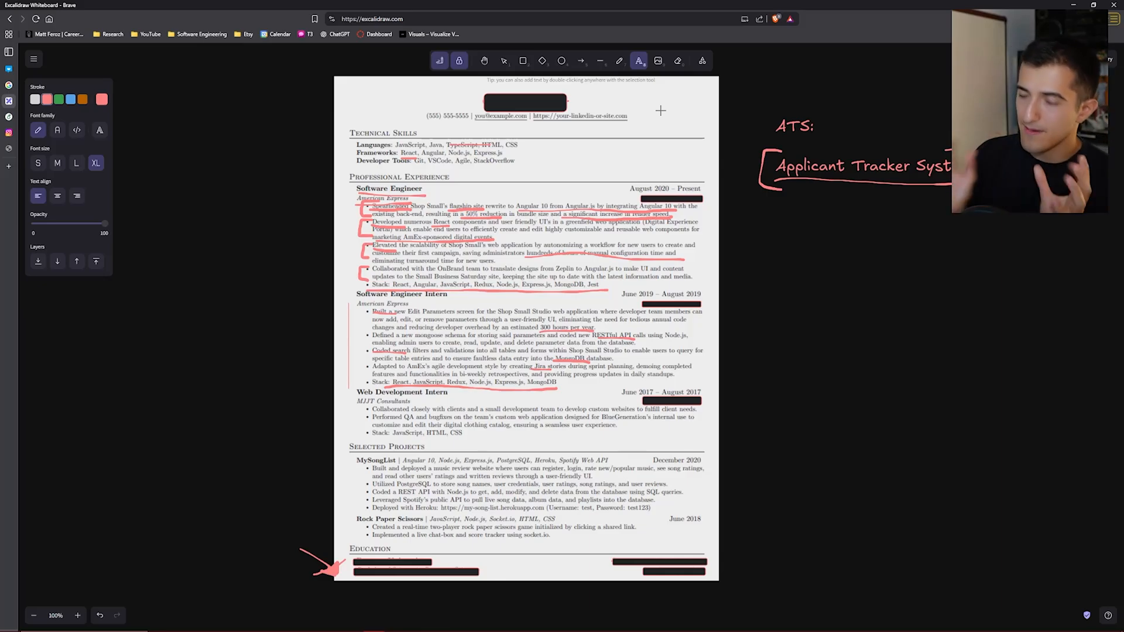
pyautogui.click(524, 59)
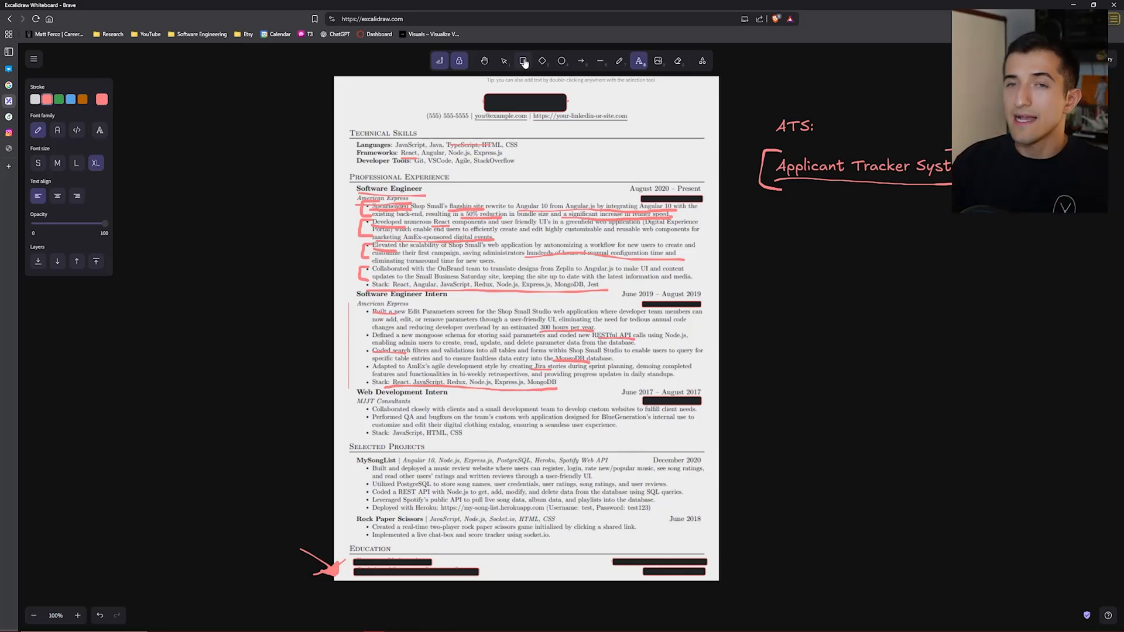
pyautogui.click(523, 60)
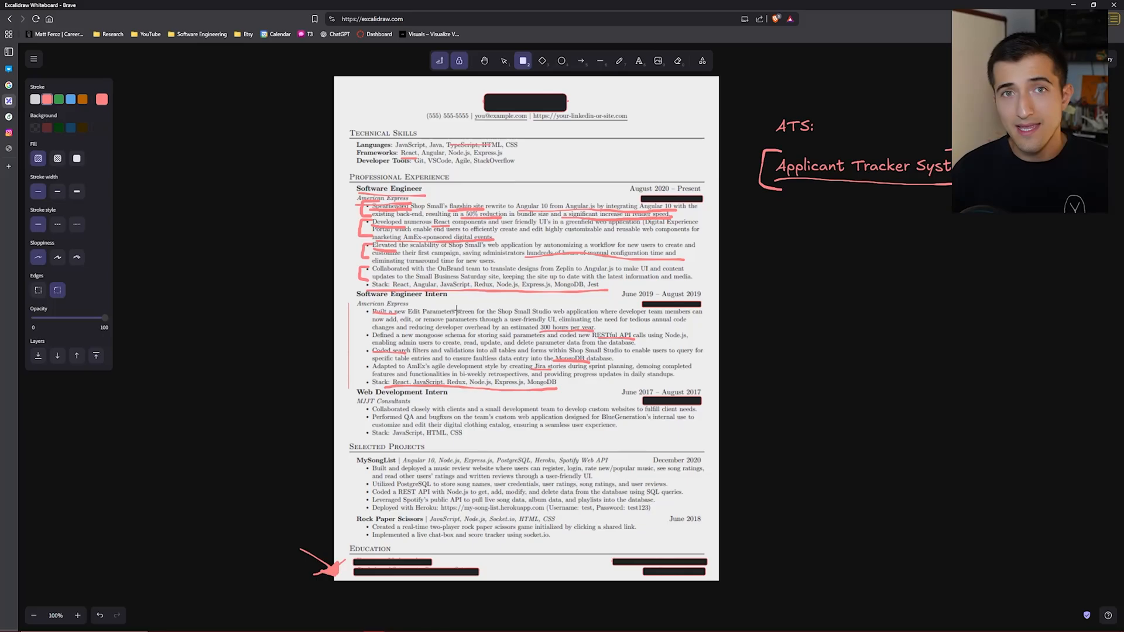
pyautogui.click(619, 60)
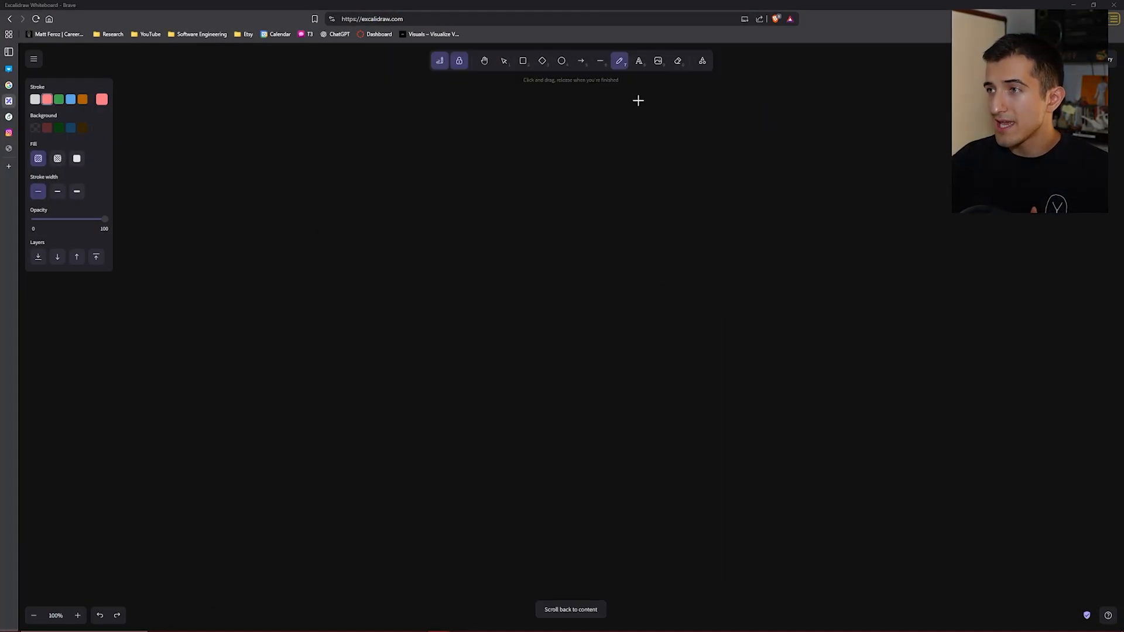
# Write the red notes 'Action Verbs' and 'Can you make this bullet in YC tone?' on the empty canvas
pyautogui.click(637, 59)
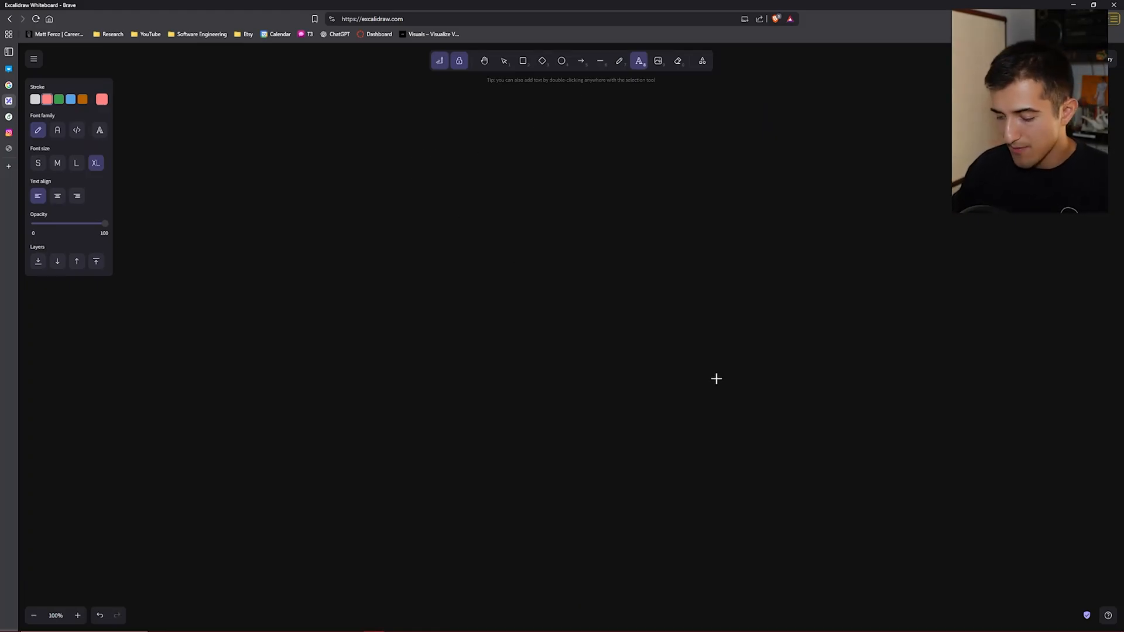
pyautogui.write('Action Verbs')
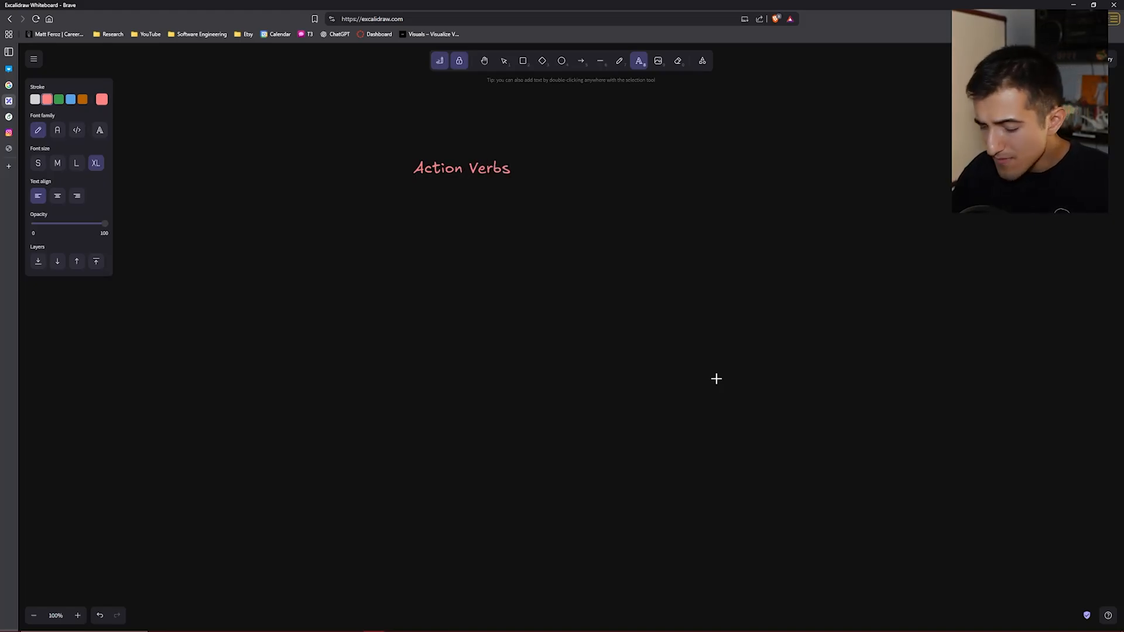
pyautogui.write('Can you make th')
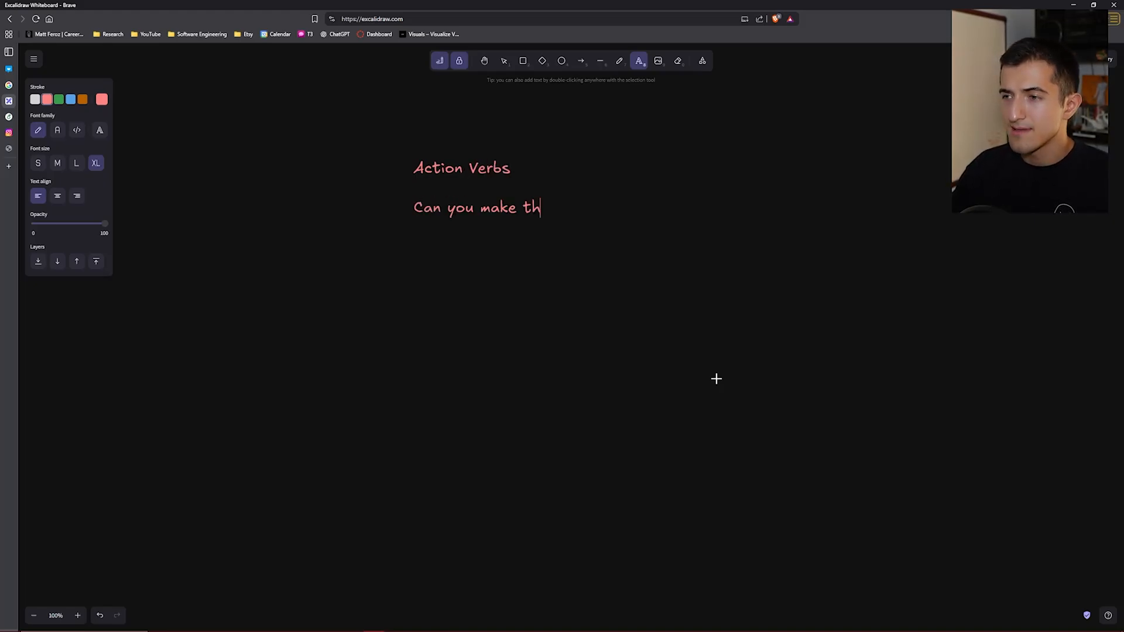
pyautogui.write('is bullet in YC')
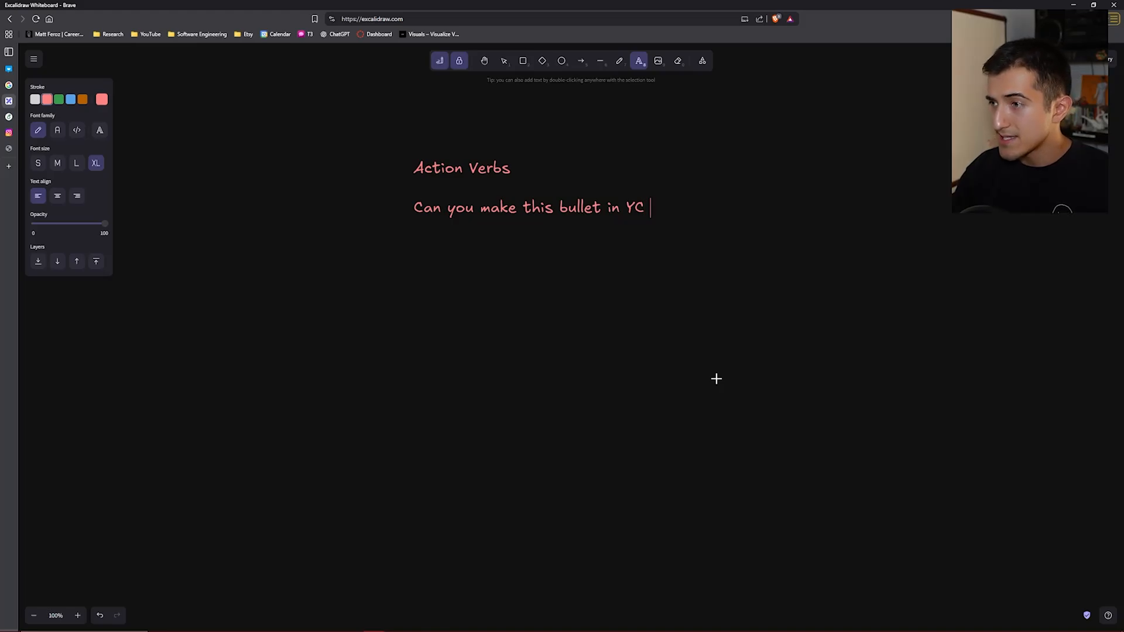
pyautogui.write('tone?')
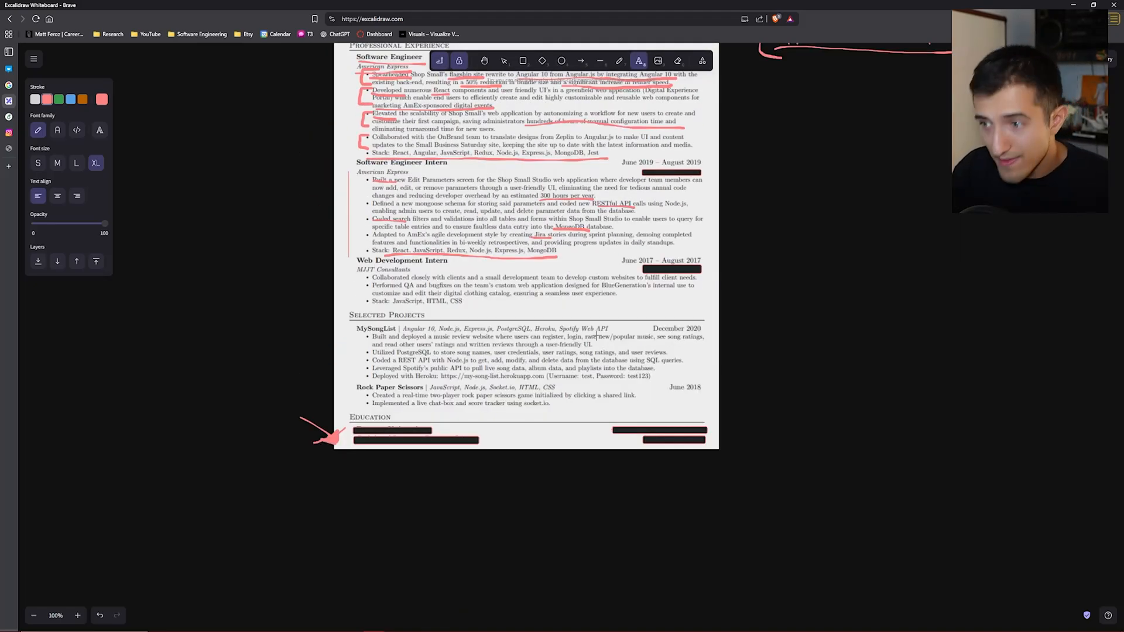
pyautogui.scroll(-3)
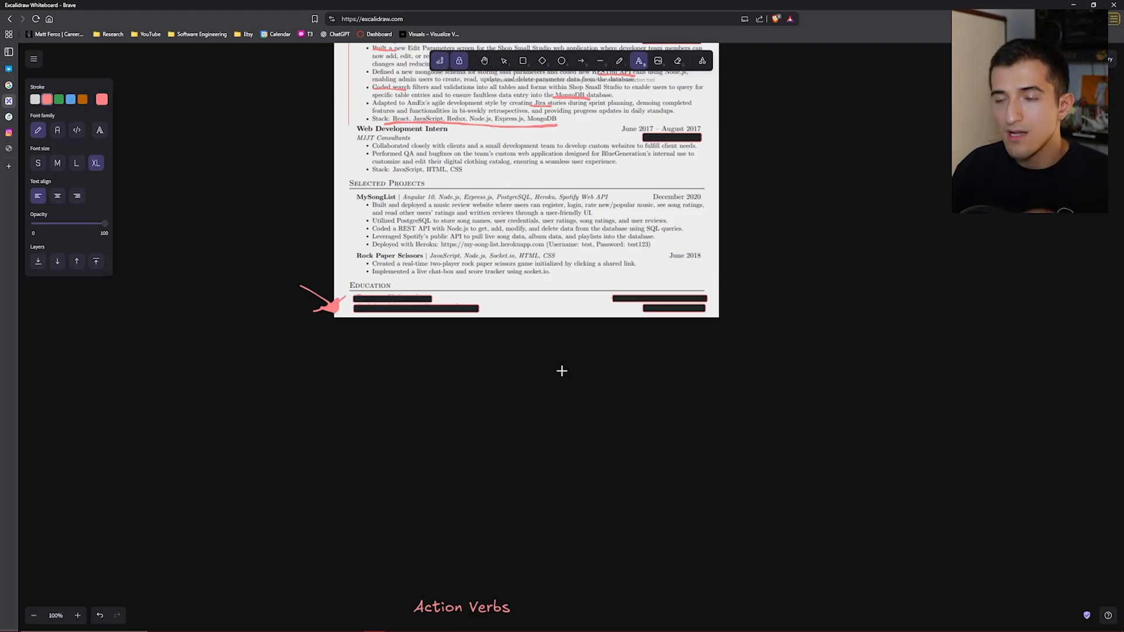
pyautogui.write('Can you make this bullet in YC tone?')
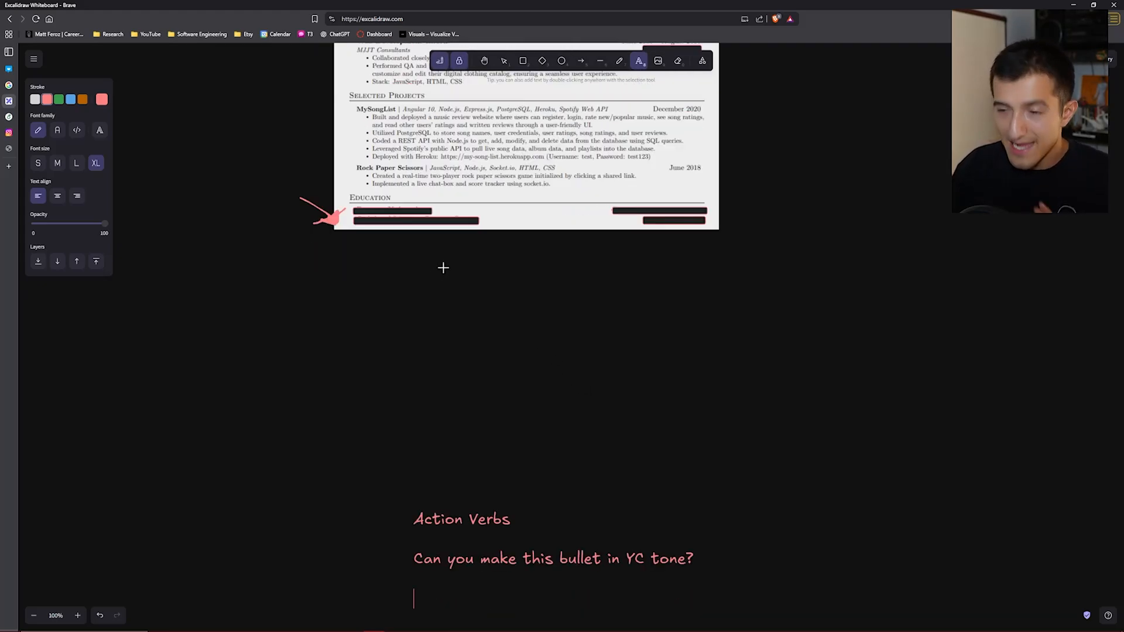
pyautogui.scroll(-3)
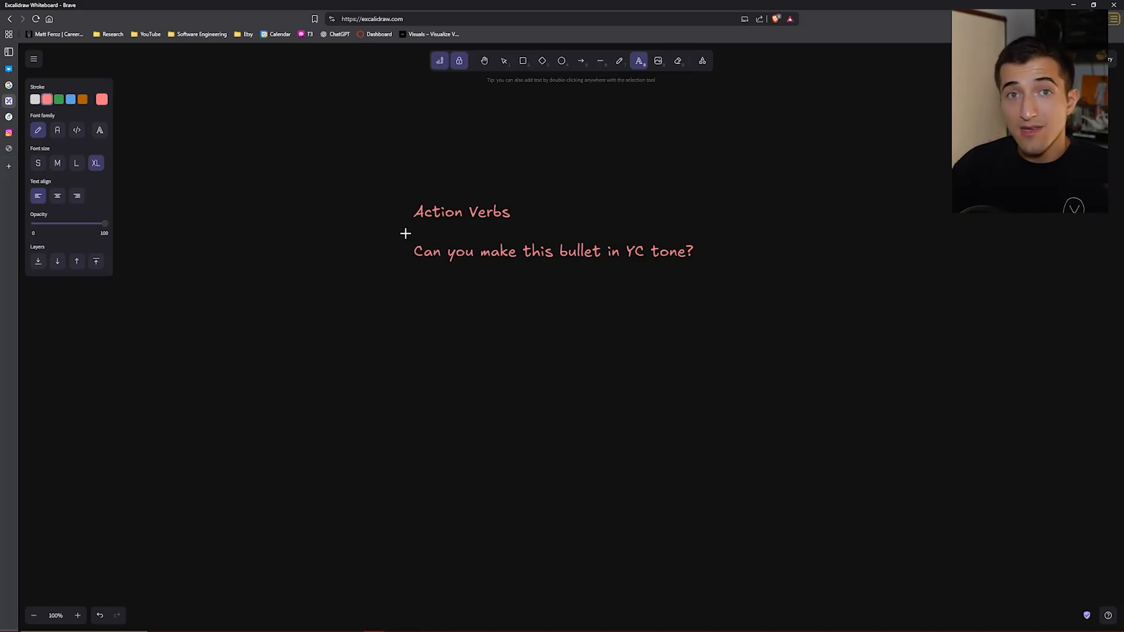
pyautogui.moveTo(368, 222)
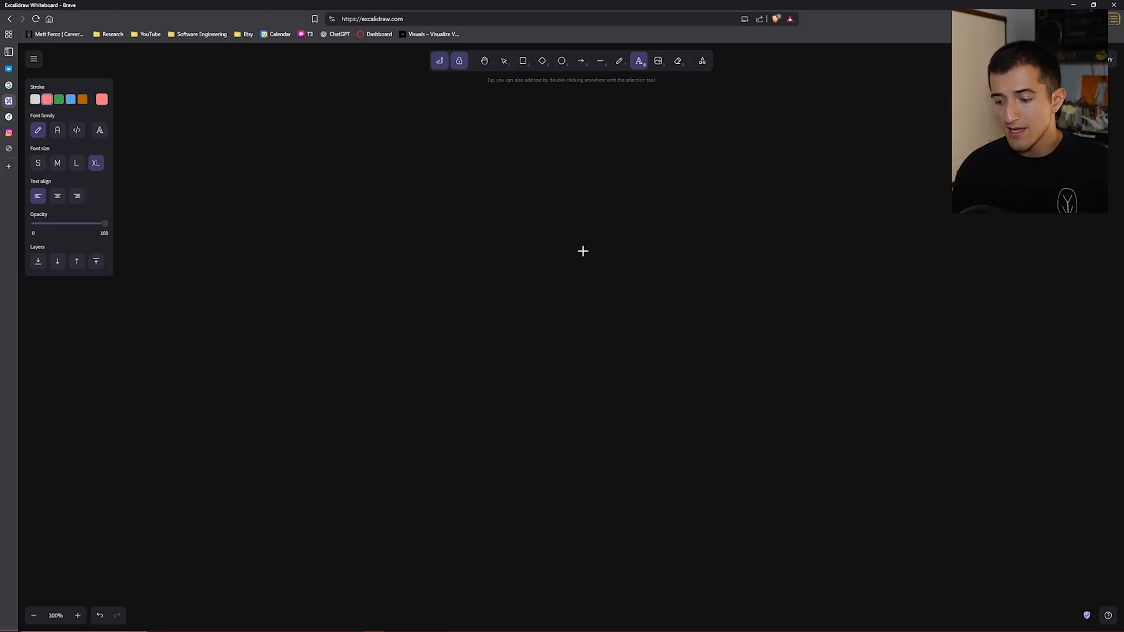
# Write the large red headings METRICS, VERBS and FORMATTING on separate lines, then pick the ellipse tool
pyautogui.write('METRICS')
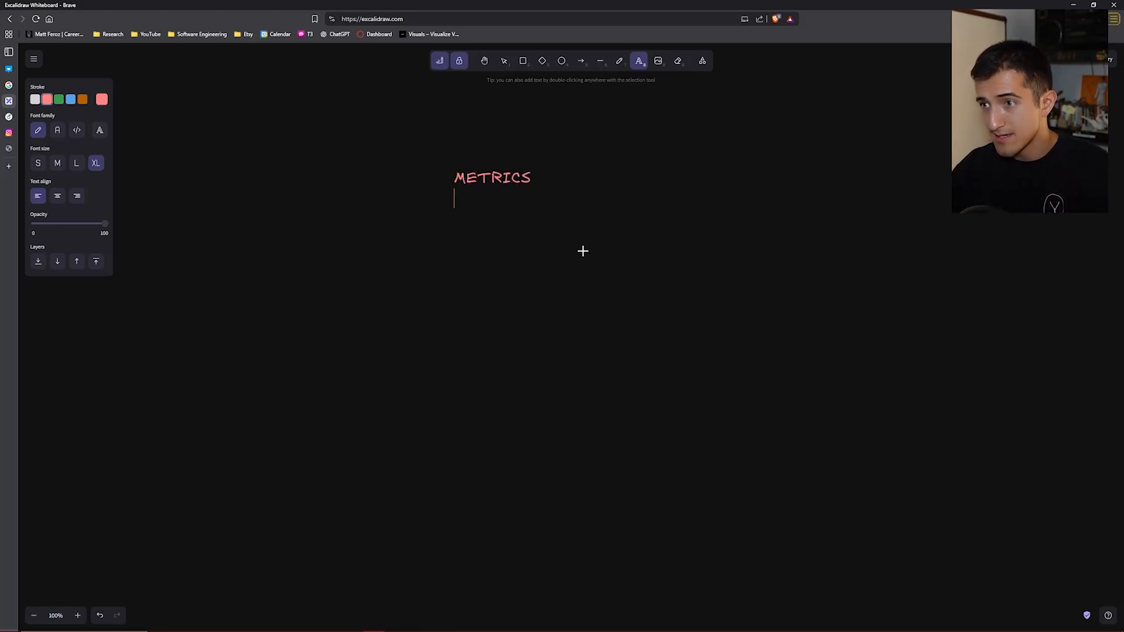
pyautogui.write('VERBS')
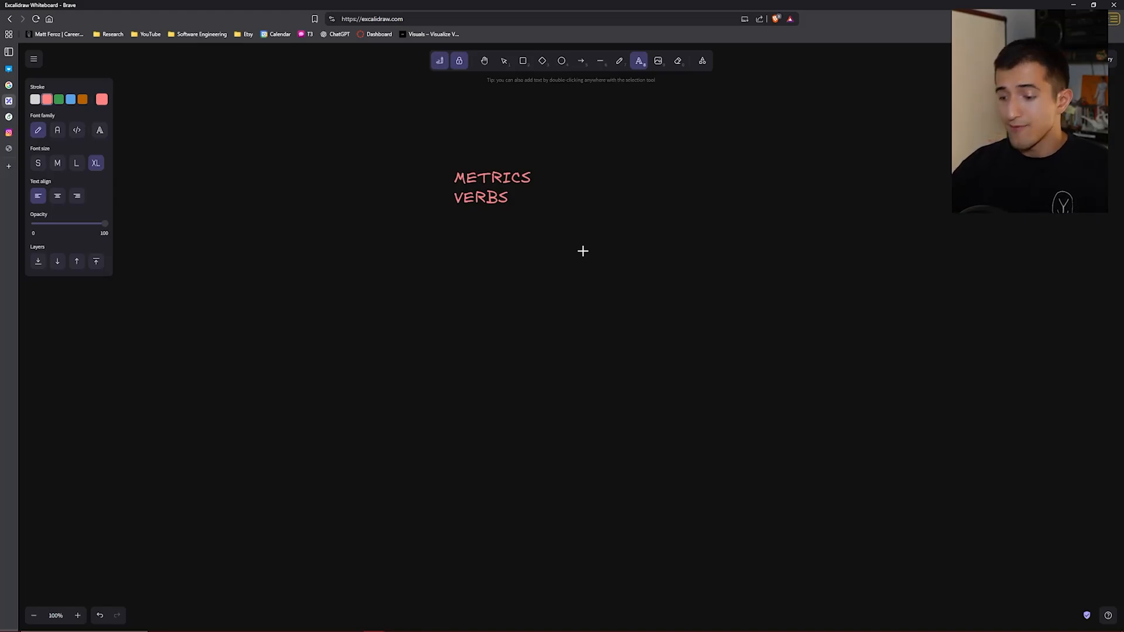
pyautogui.write('FORMATTING')
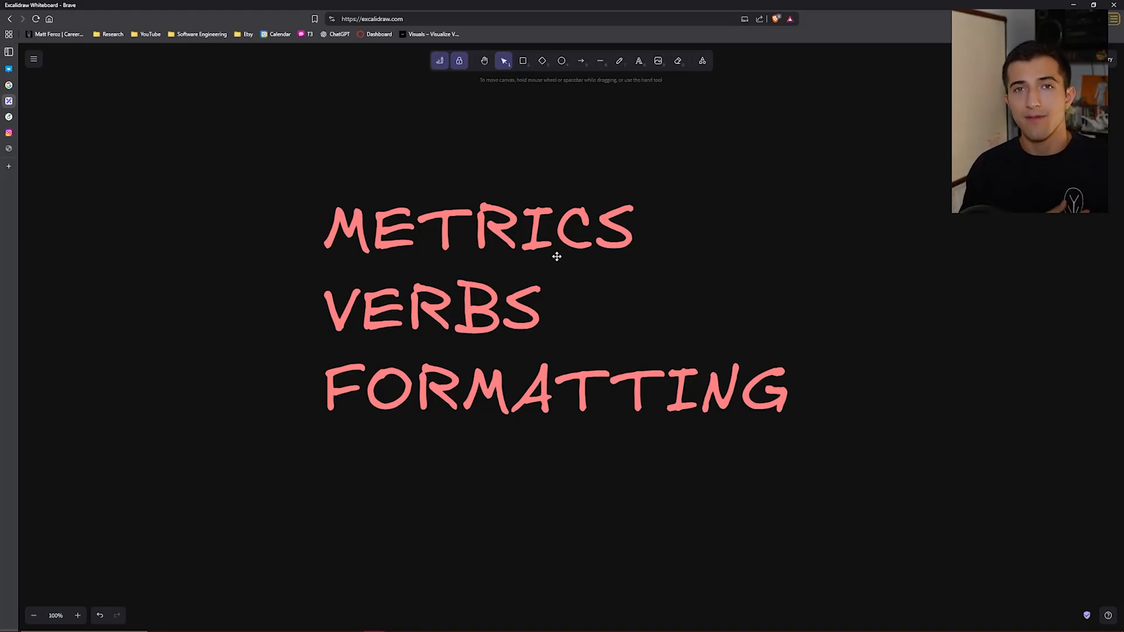
pyautogui.click(562, 60)
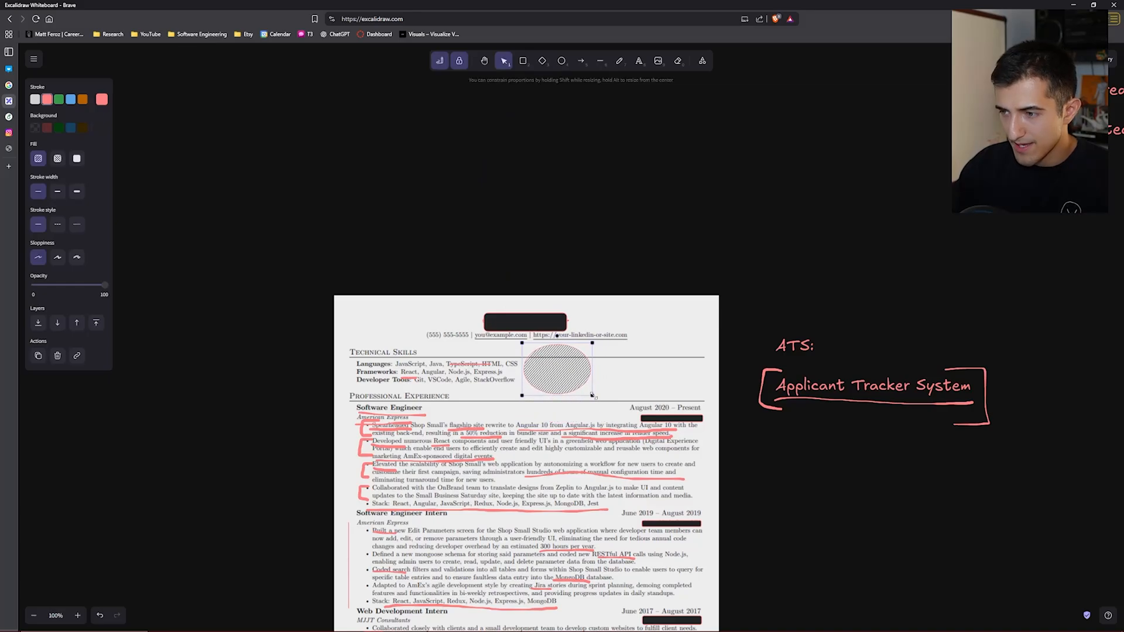
# Move the hatched ellipse to the resume's top-right corner and switch to green freehand drawing
pyautogui.moveTo(555, 370); pyautogui.dragTo(605, 369)
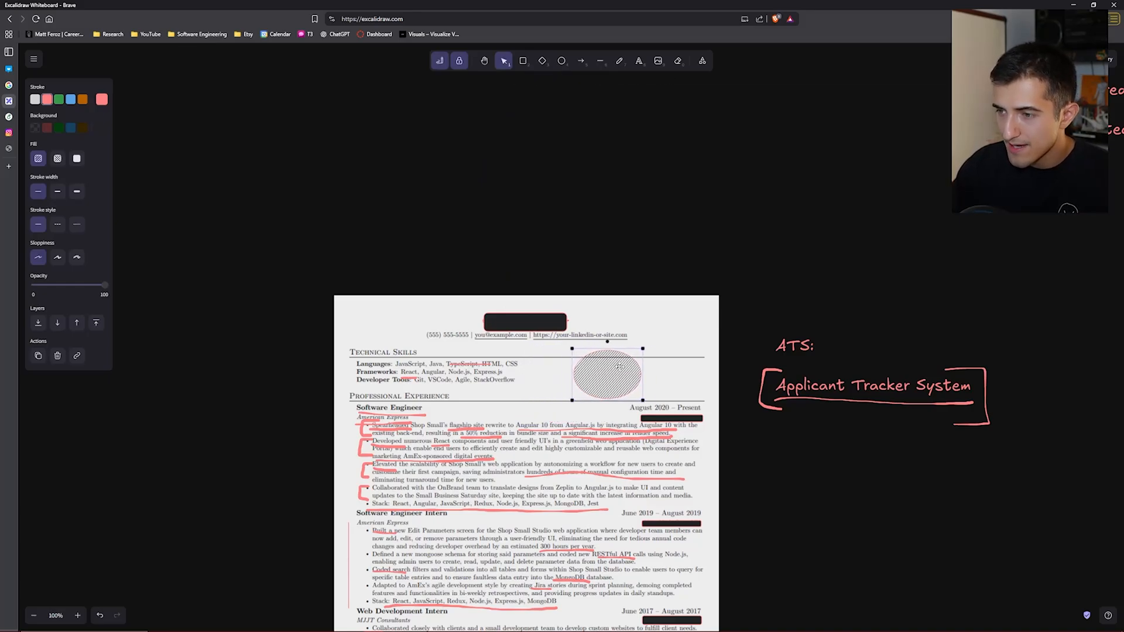
pyautogui.moveTo(605, 369); pyautogui.dragTo(369, 516)
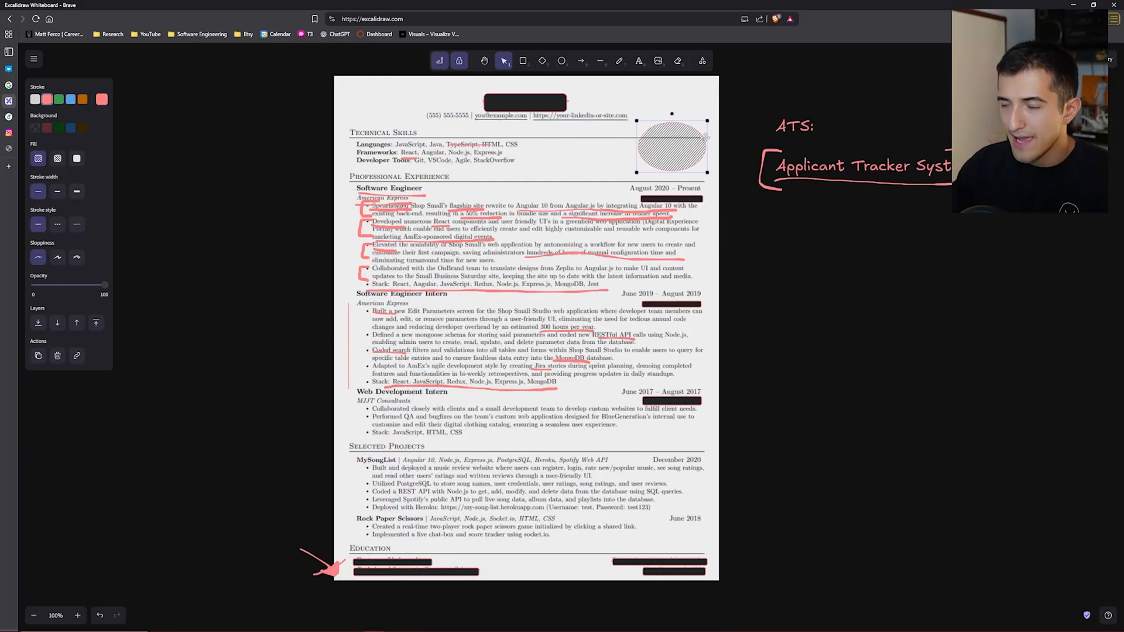
pyautogui.click(618, 60)
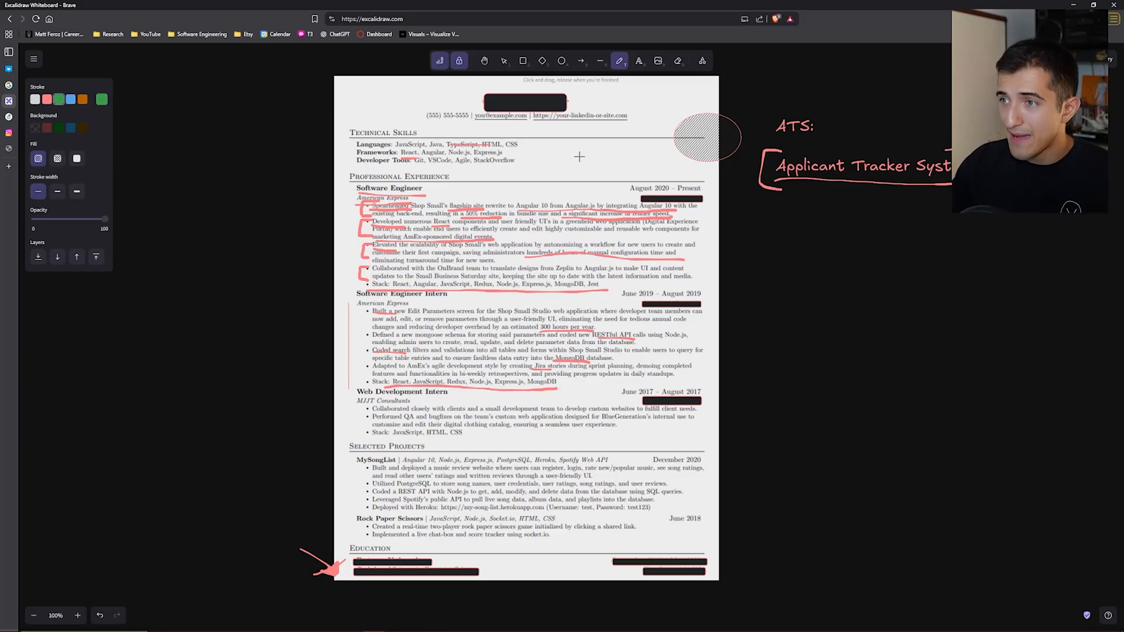
# Trace green F-pattern strokes across the resume top, down its left margin and around the first intern bullet
pyautogui.moveTo(348, 131); pyautogui.dragTo(599, 132)
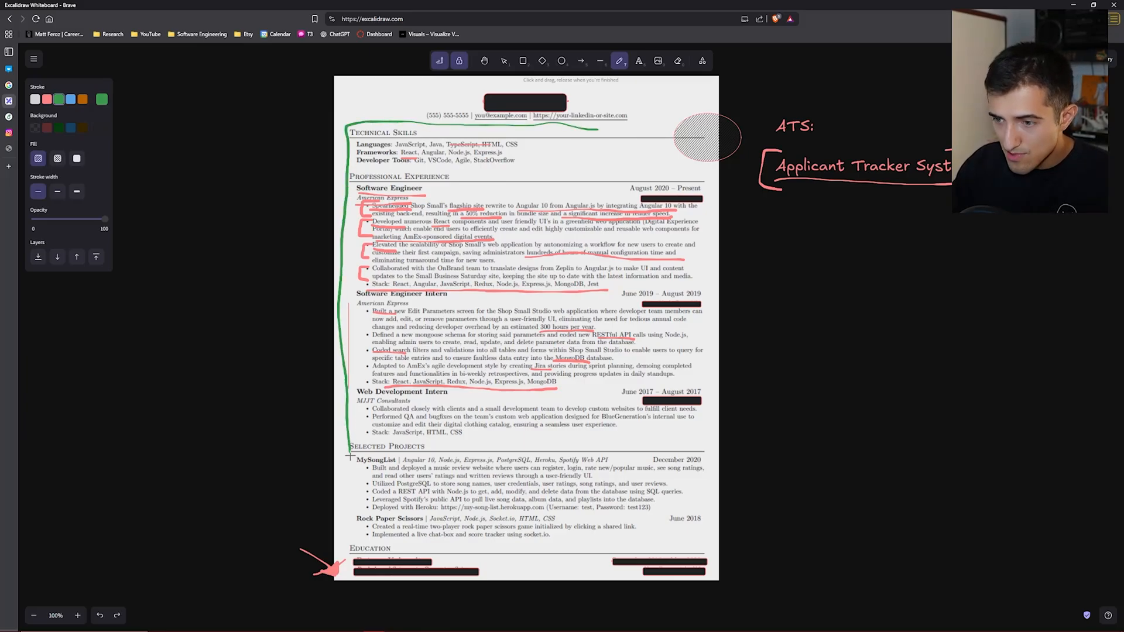
pyautogui.moveTo(349, 459); pyautogui.dragTo(443, 588)
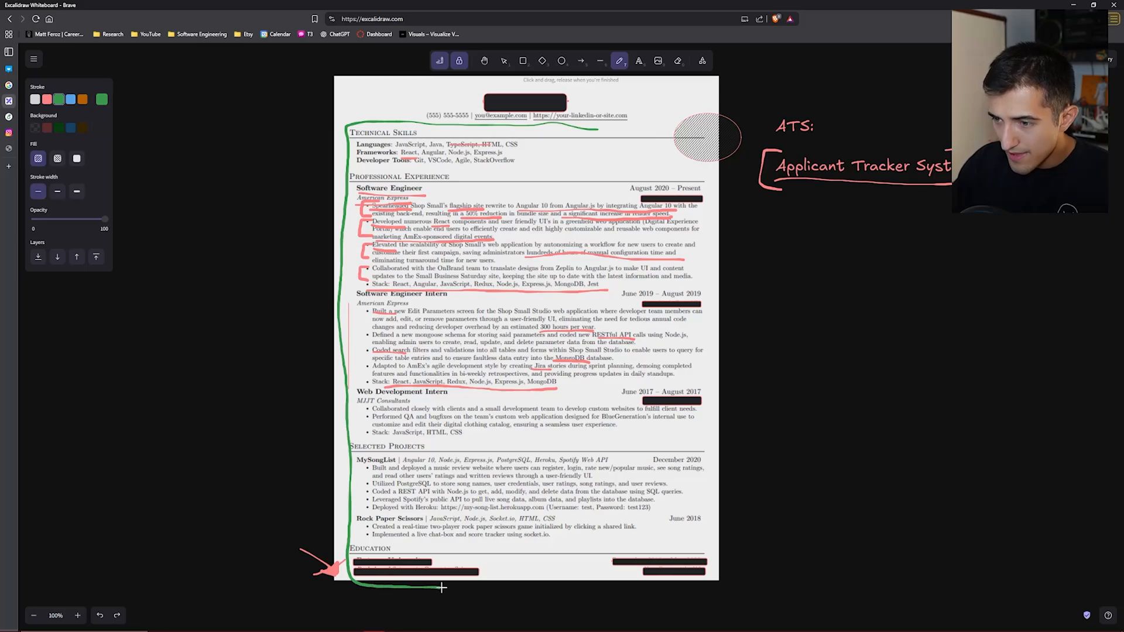
pyautogui.moveTo(445, 304); pyautogui.dragTo(437, 588)
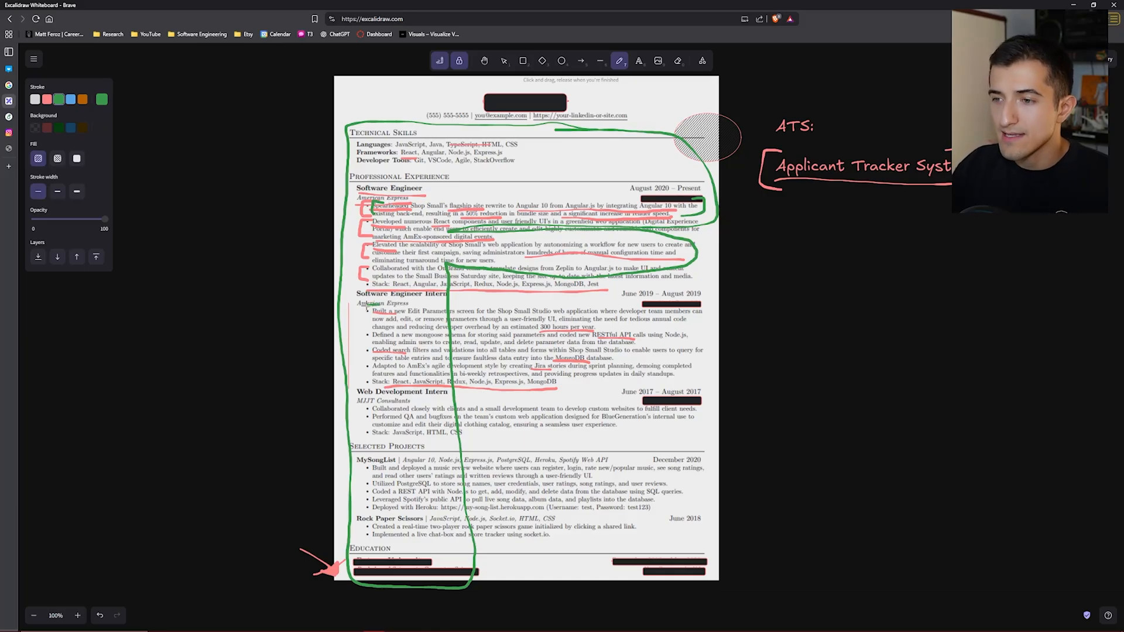
pyautogui.moveTo(362, 318); pyautogui.dragTo(695, 307)
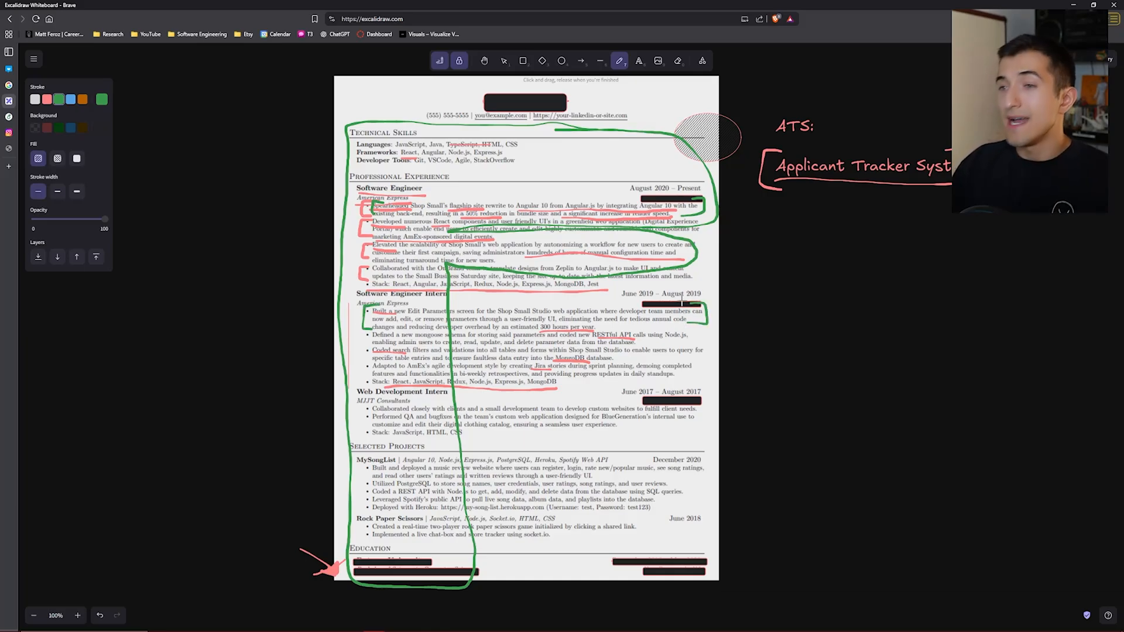